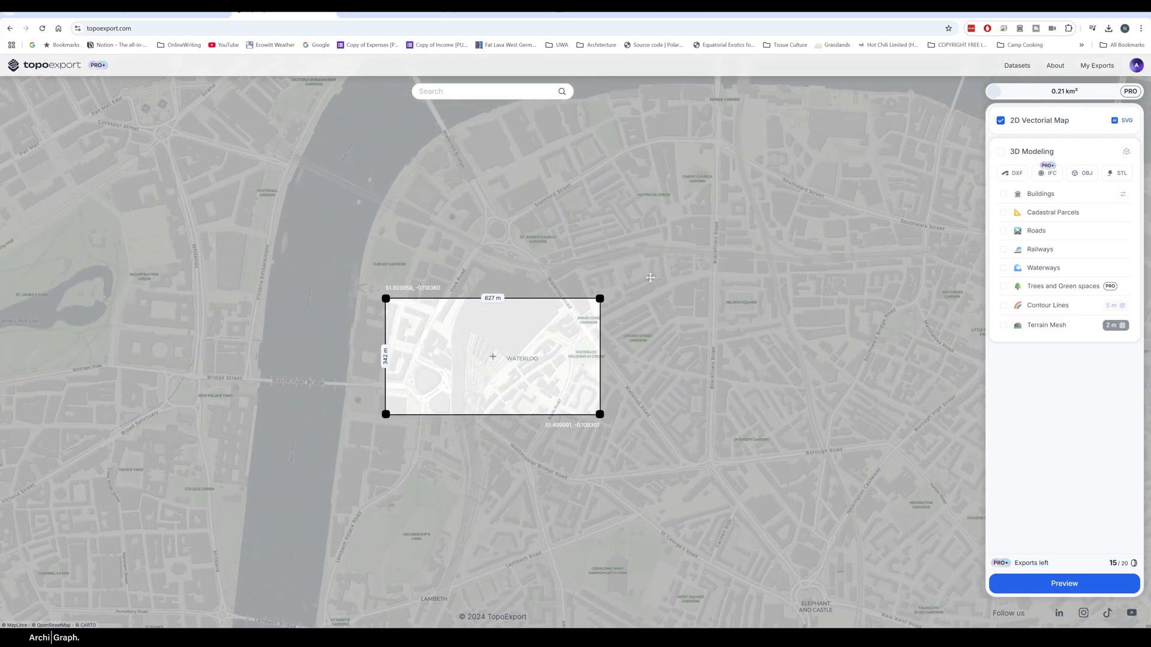
Open the TopoExport 2D DXF of Waterloo in AutoCAD and review its TPX layers
click(1063, 583)
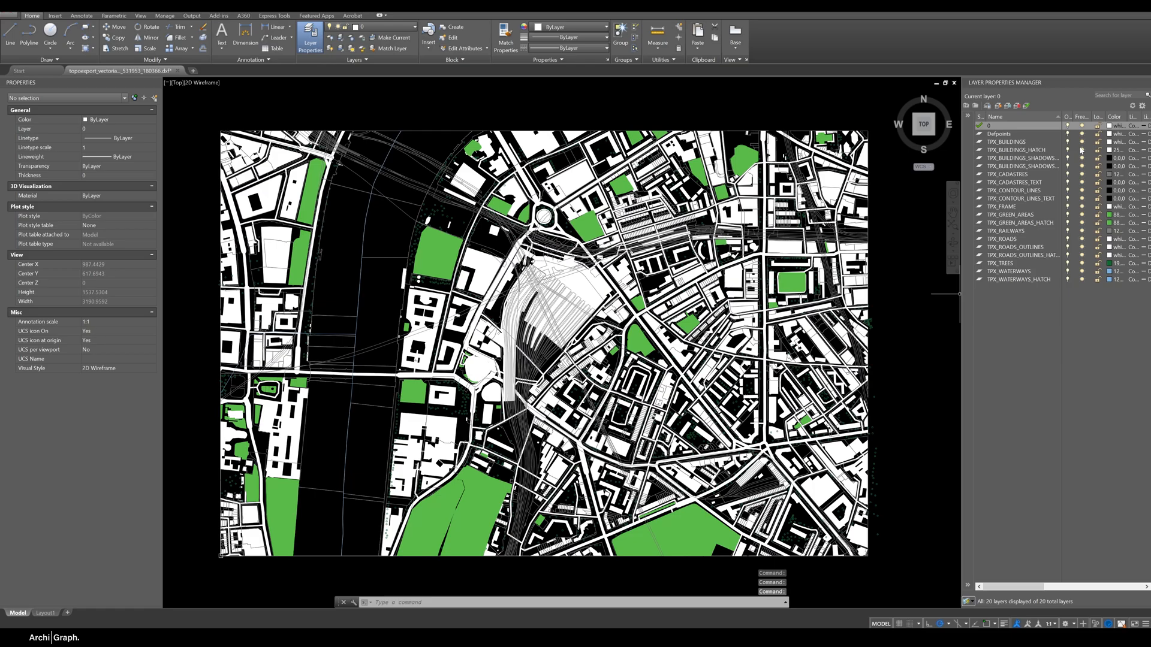
click(1020, 166)
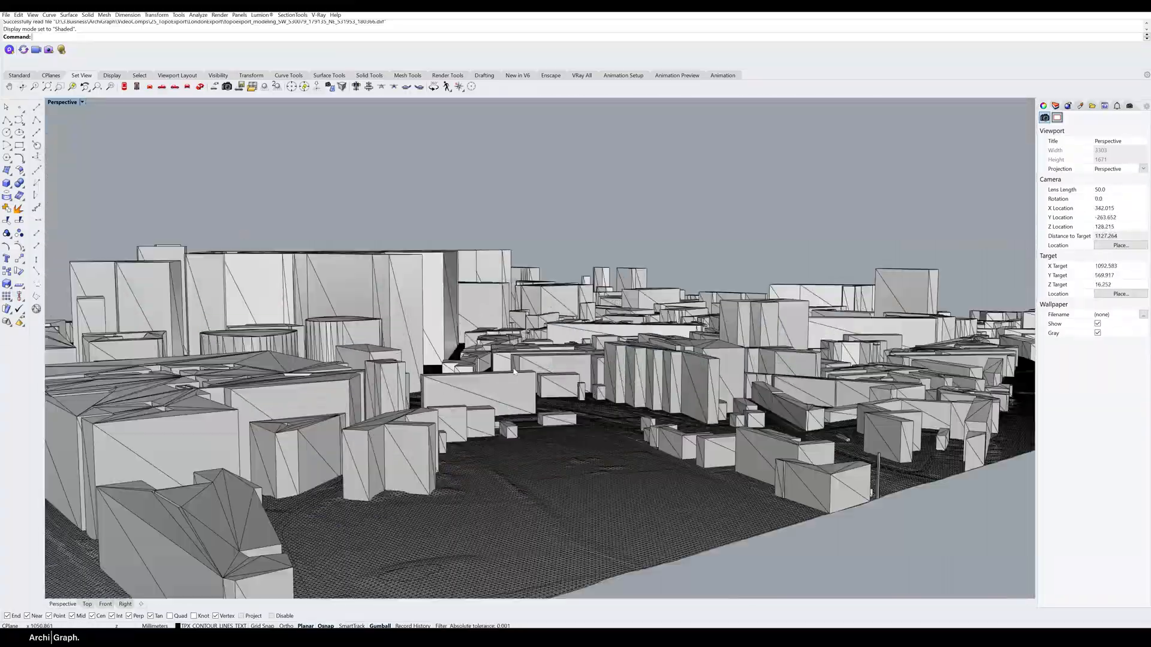
Set the Perspective viewport to a shaded display mode to review the 3D buildings and terrain
click(82, 101)
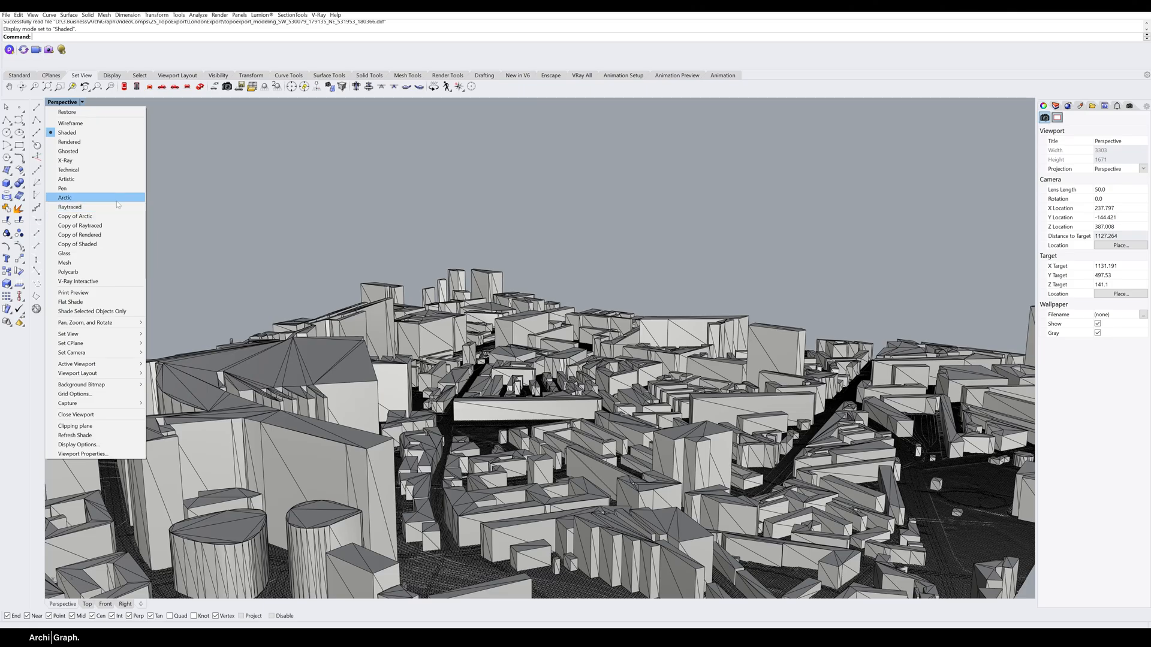
click(65, 197)
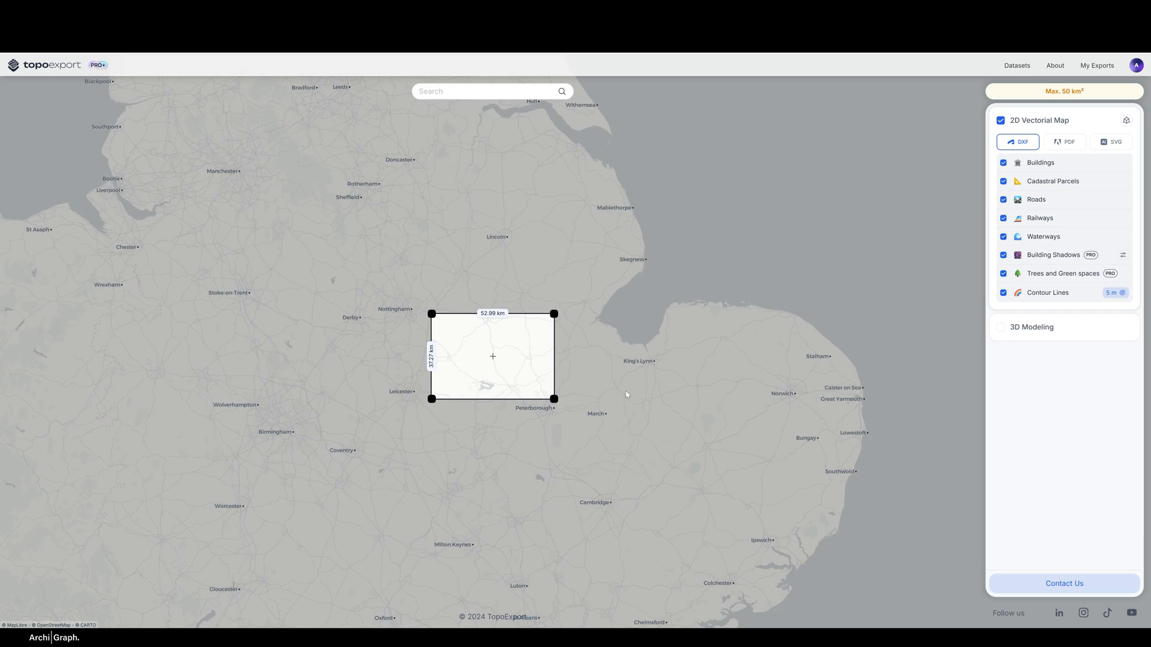
Zoom to King's Lynn, enable 3D Modeling, and resize the export box to 2.41 × 1.29 km
scroll(down, 3)
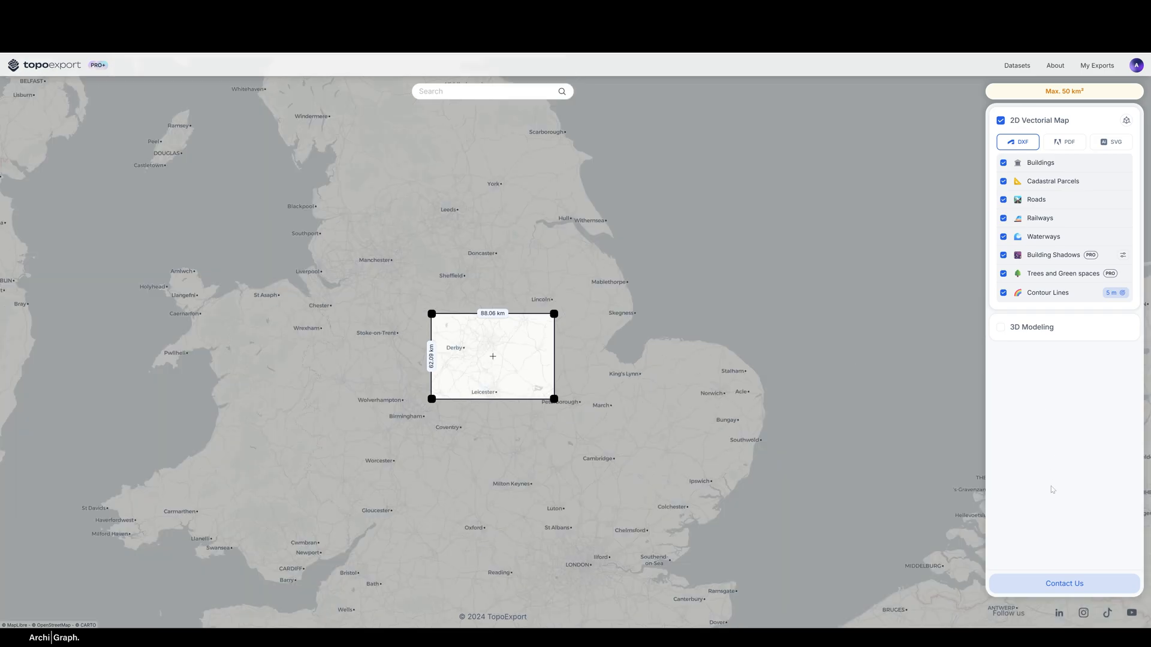
mouse_move(1048, 231)
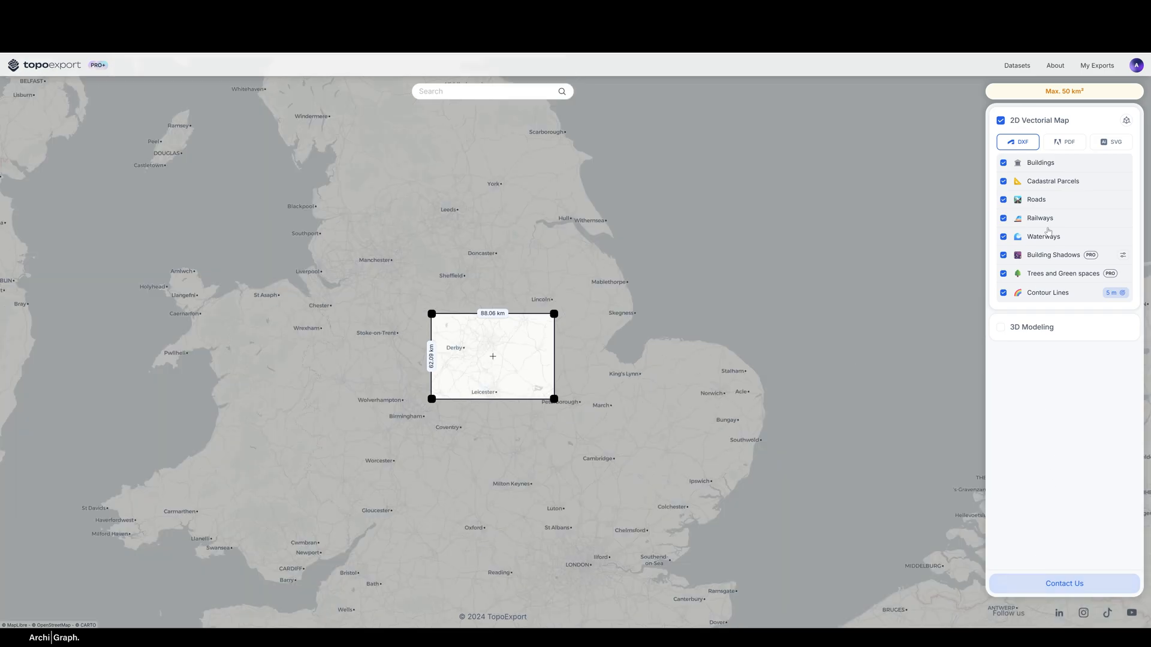
click(1001, 328)
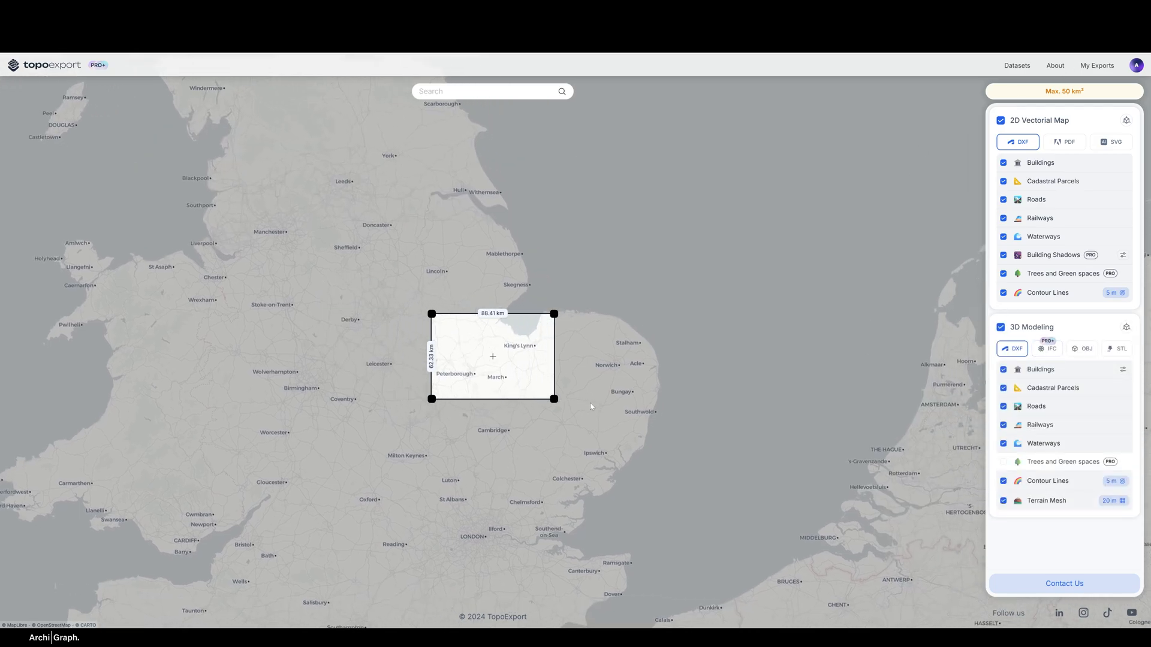
scroll(down, 3)
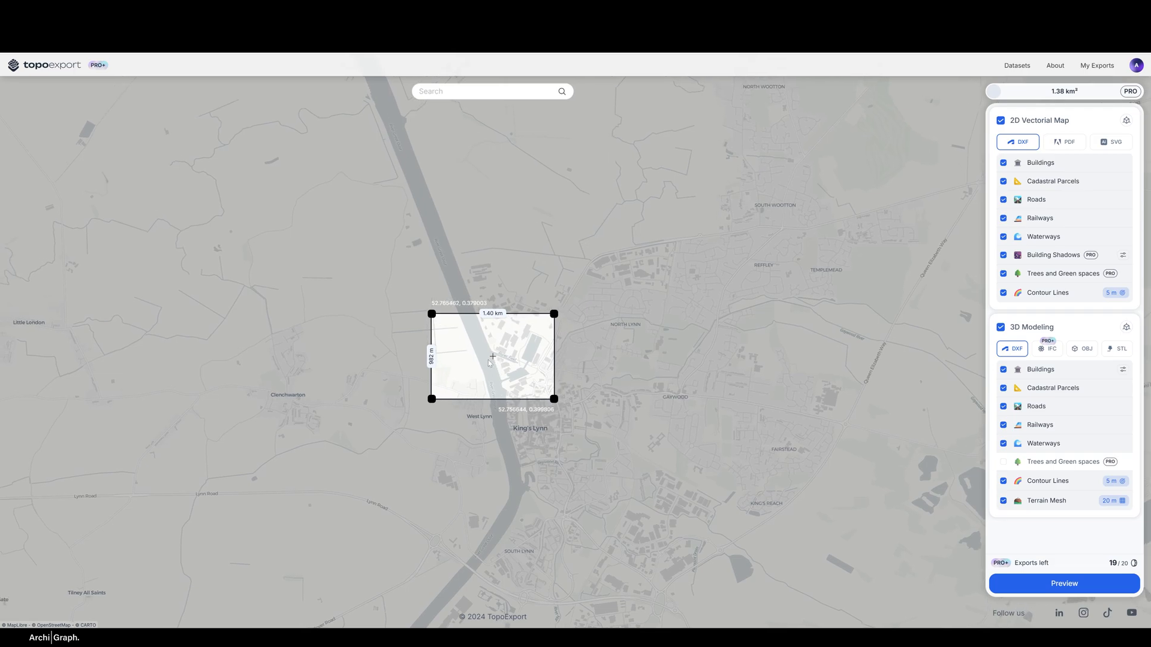
drag(432, 313, 409, 306)
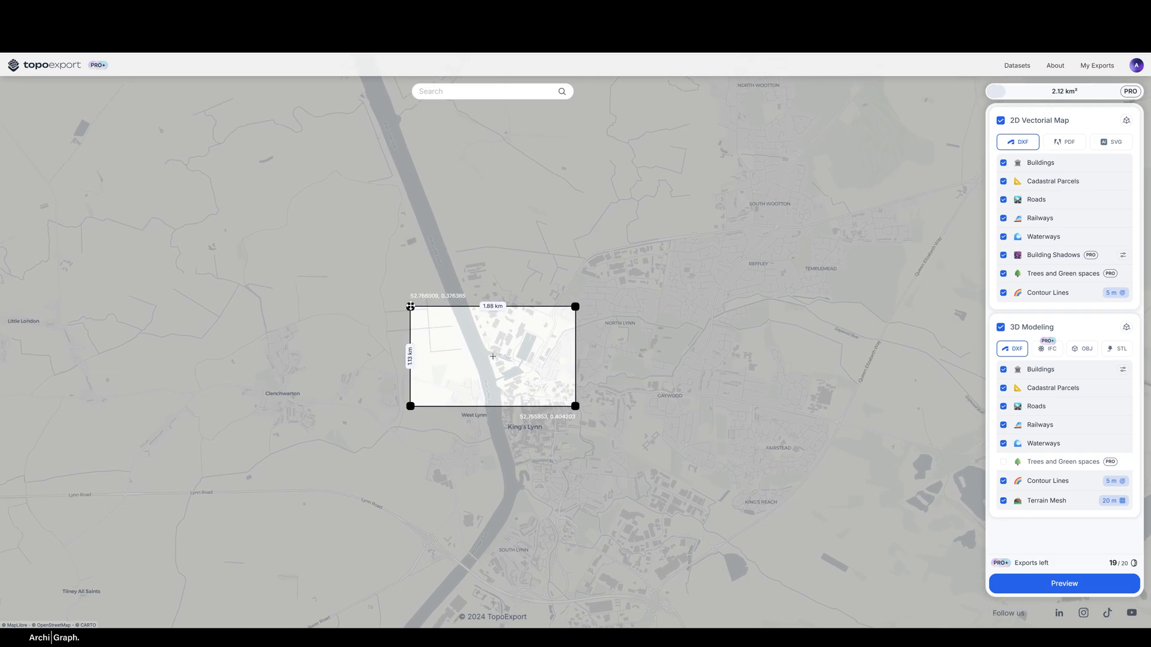
drag(410, 306, 409, 306)
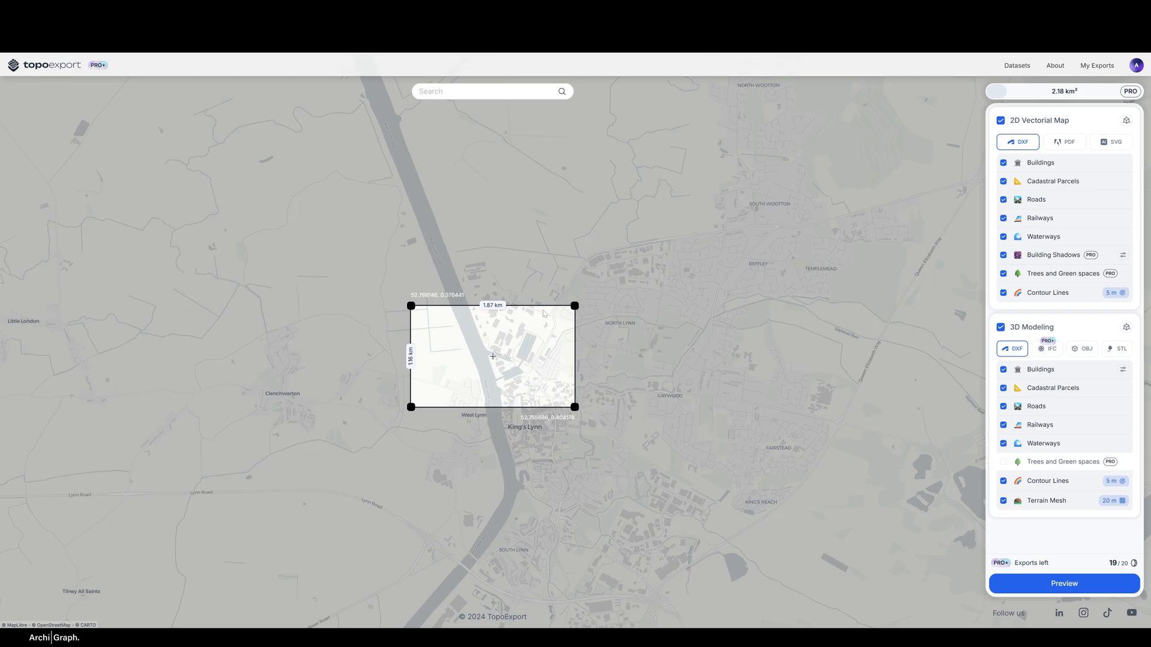
mouse_move(517, 339)
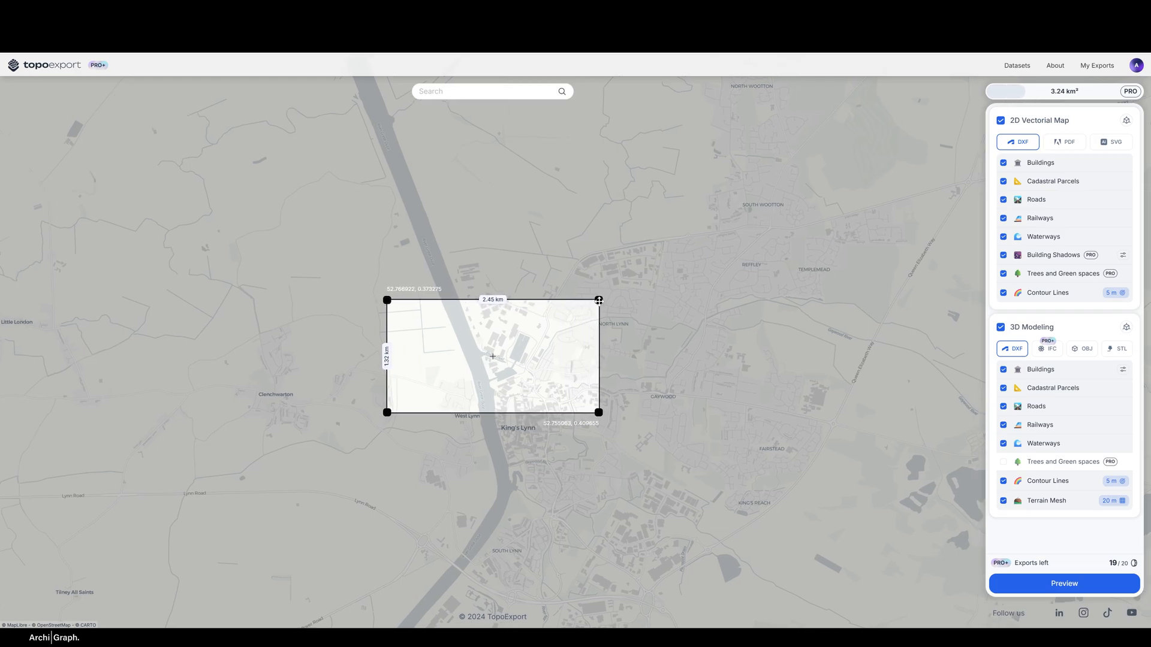
drag(598, 301, 598, 301)
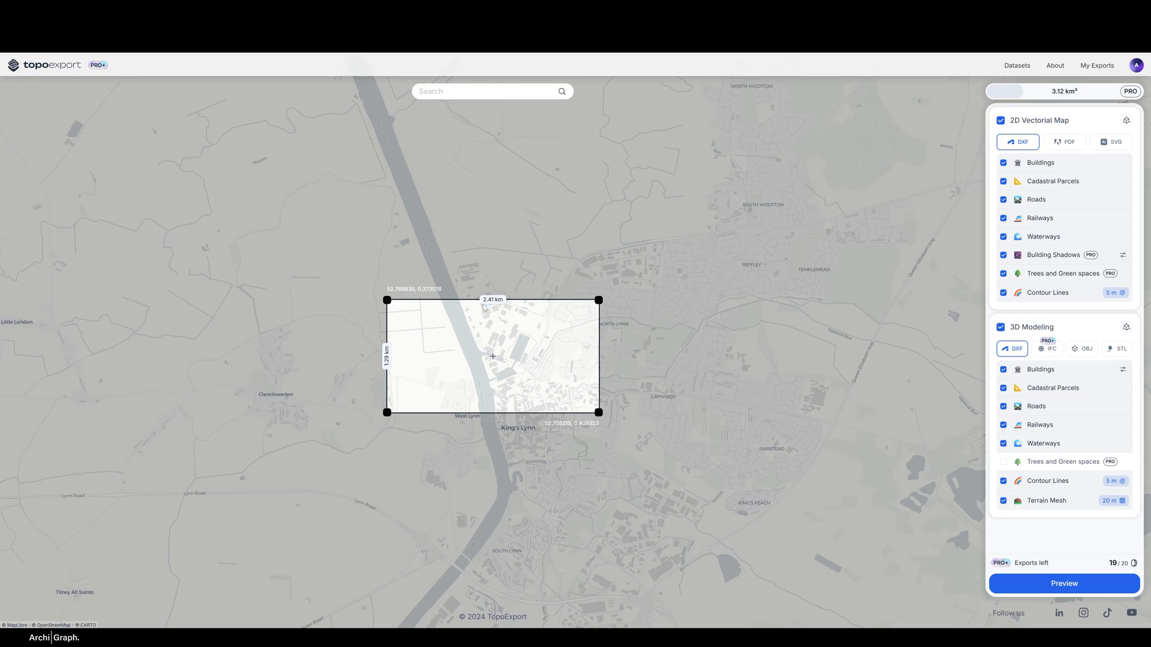
mouse_move(547, 360)
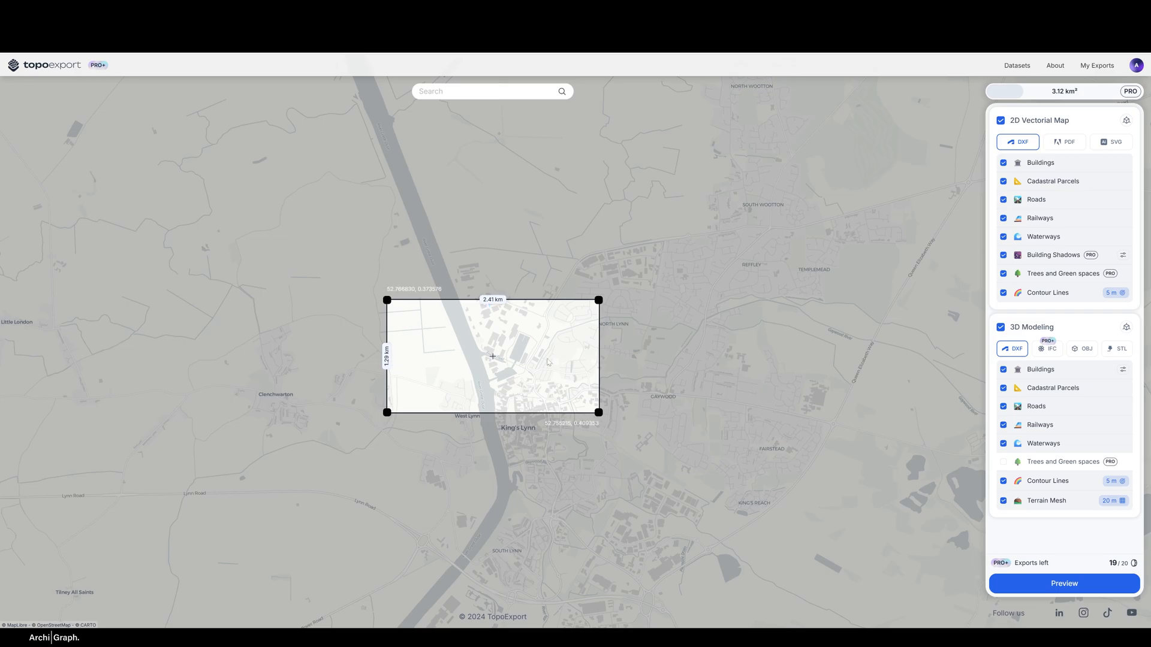
mouse_move(412, 428)
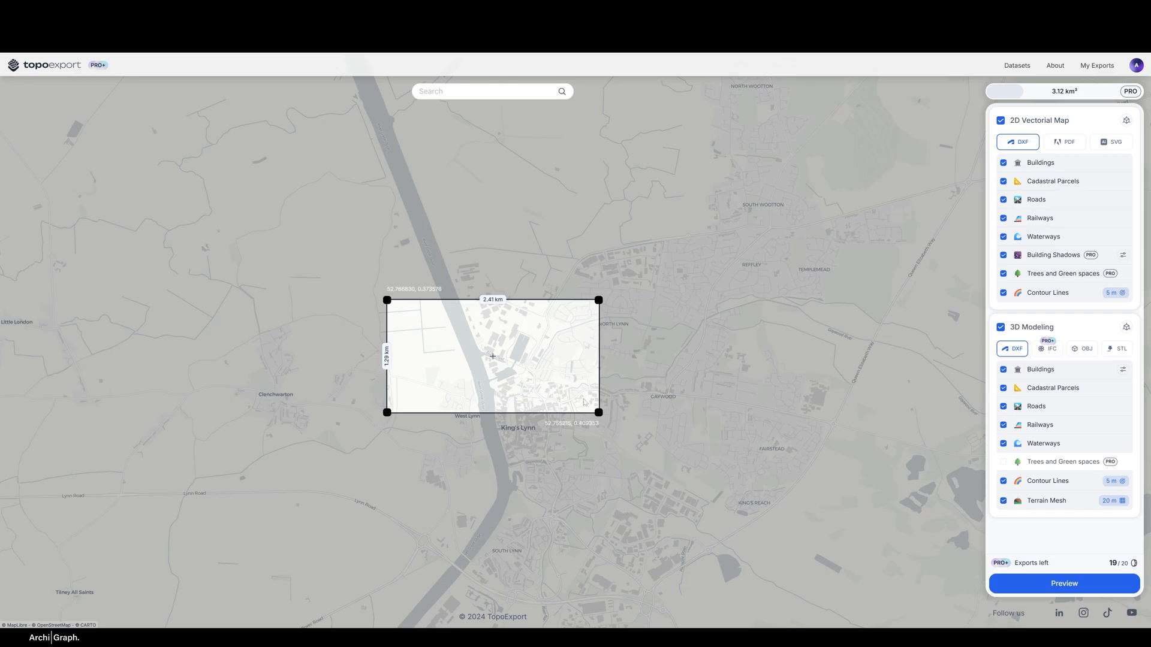
mouse_move(621, 378)
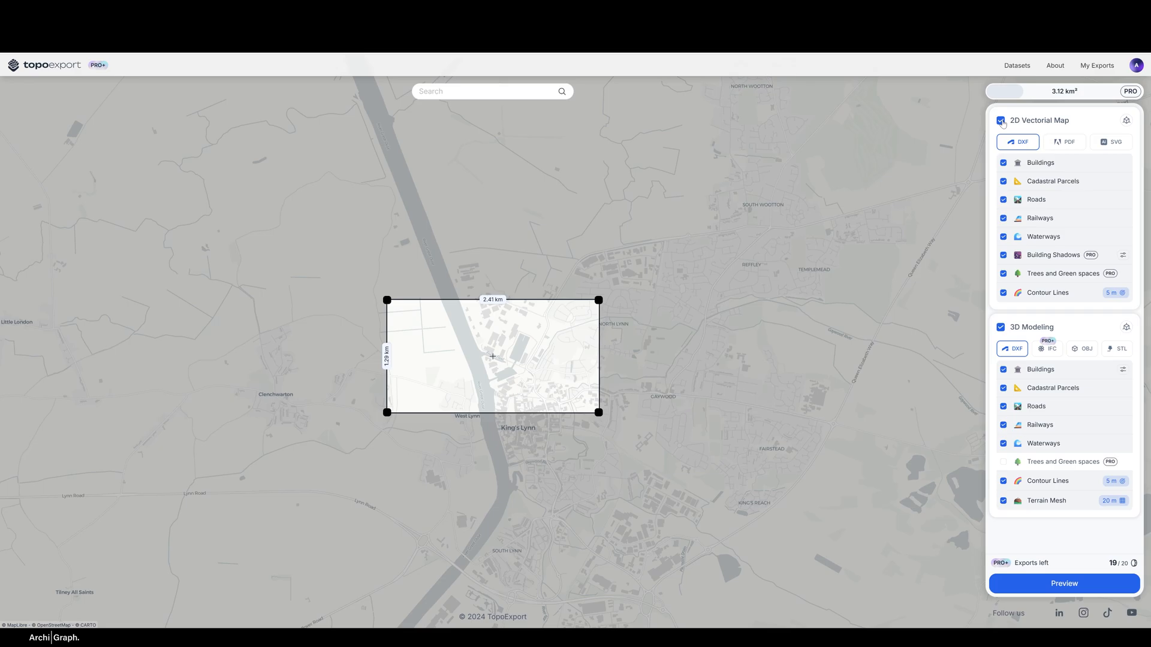
Check the 2D layer options, then tick Trees and Green spaces for the 3D Modeling export
click(1065, 141)
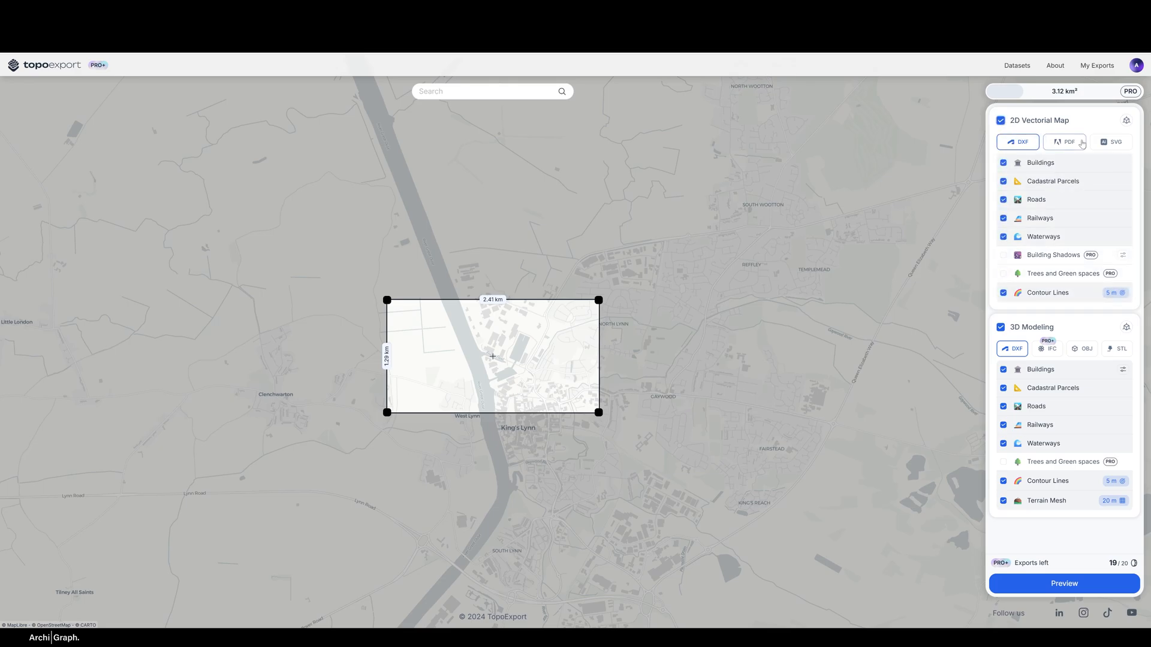
click(1018, 142)
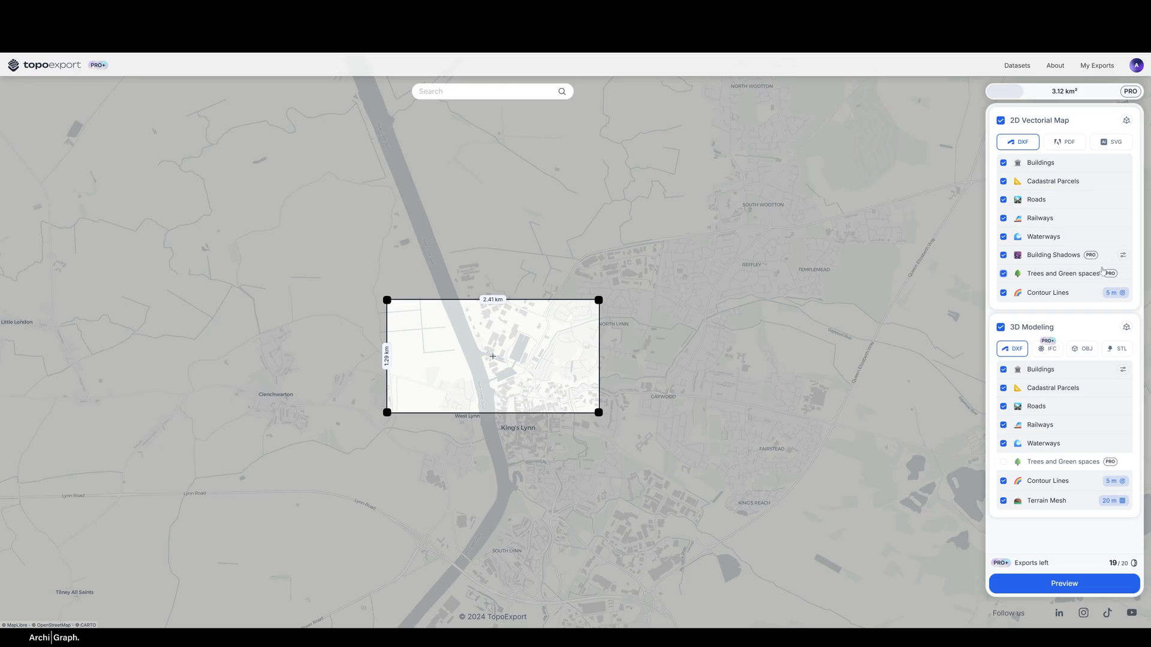
mouse_move(1092, 260)
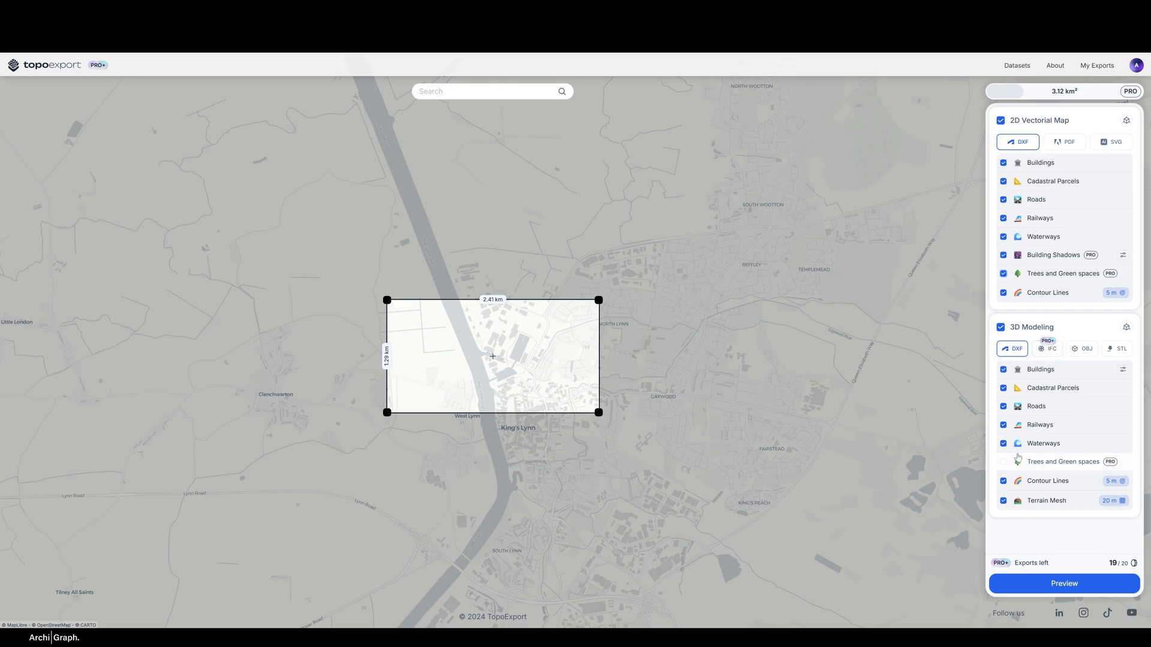
click(1003, 462)
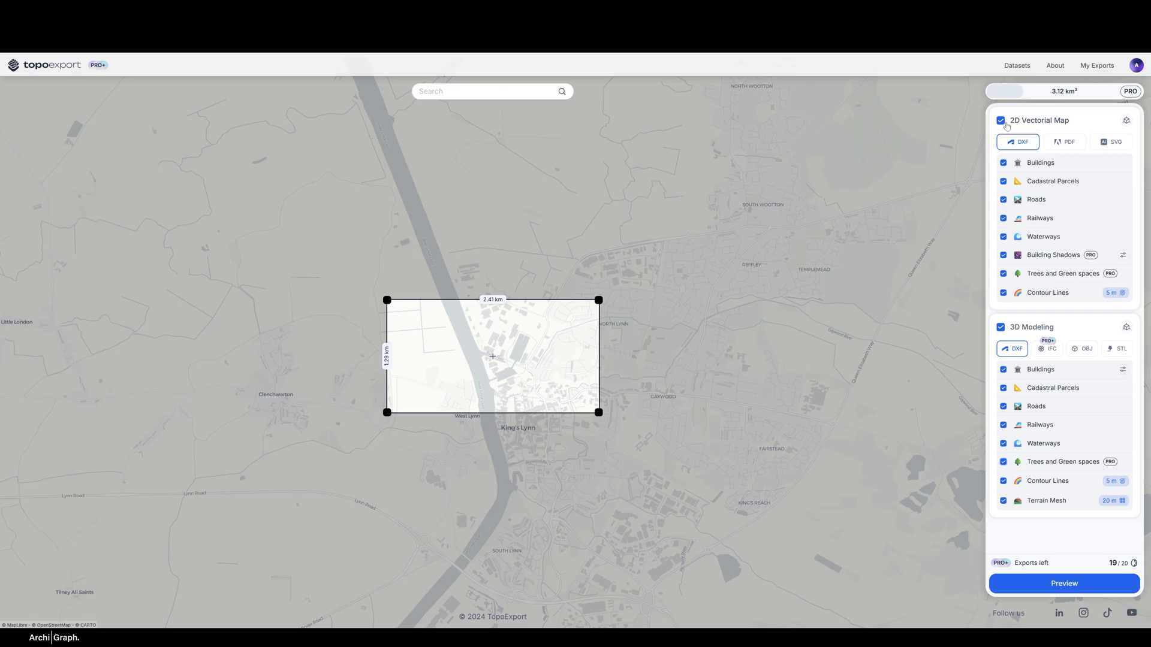
mouse_move(1050, 374)
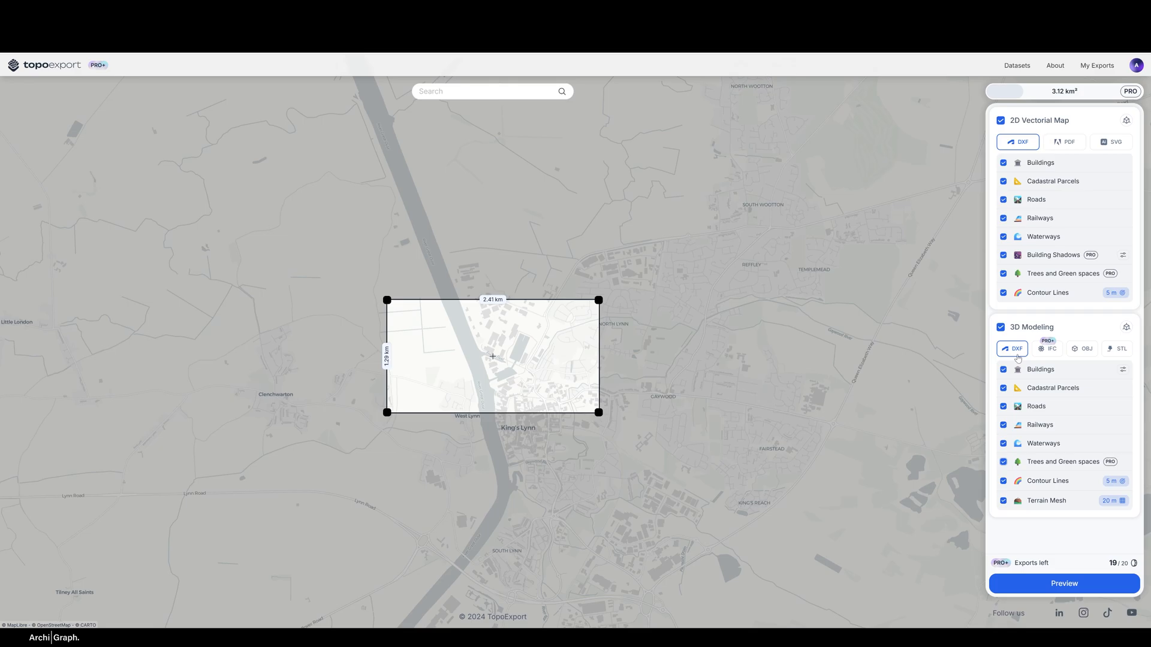
mouse_move(999, 359)
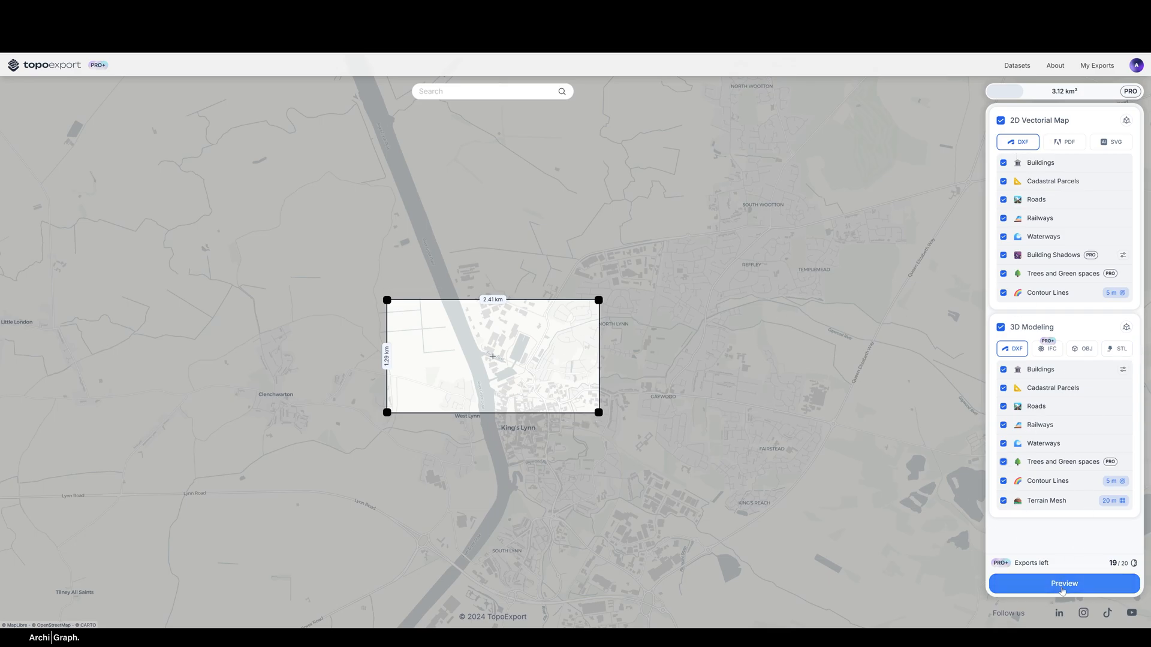
Generate the export preview, show the 3D Modeling tab, and read the degraded-quality note
click(1063, 583)
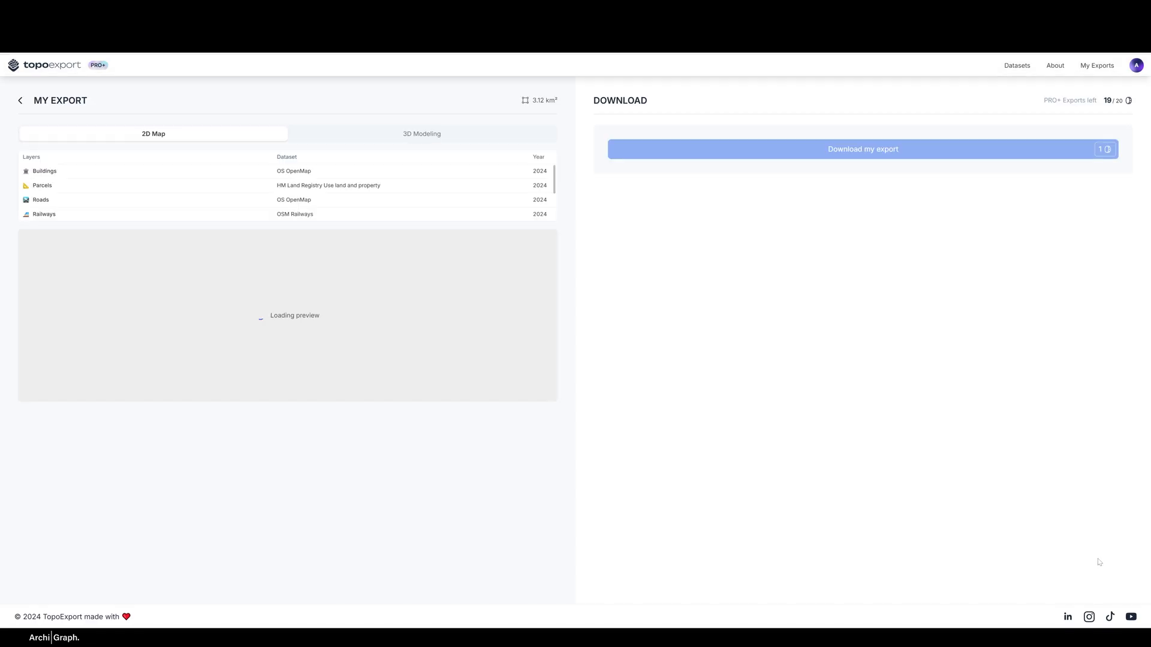
click(862, 149)
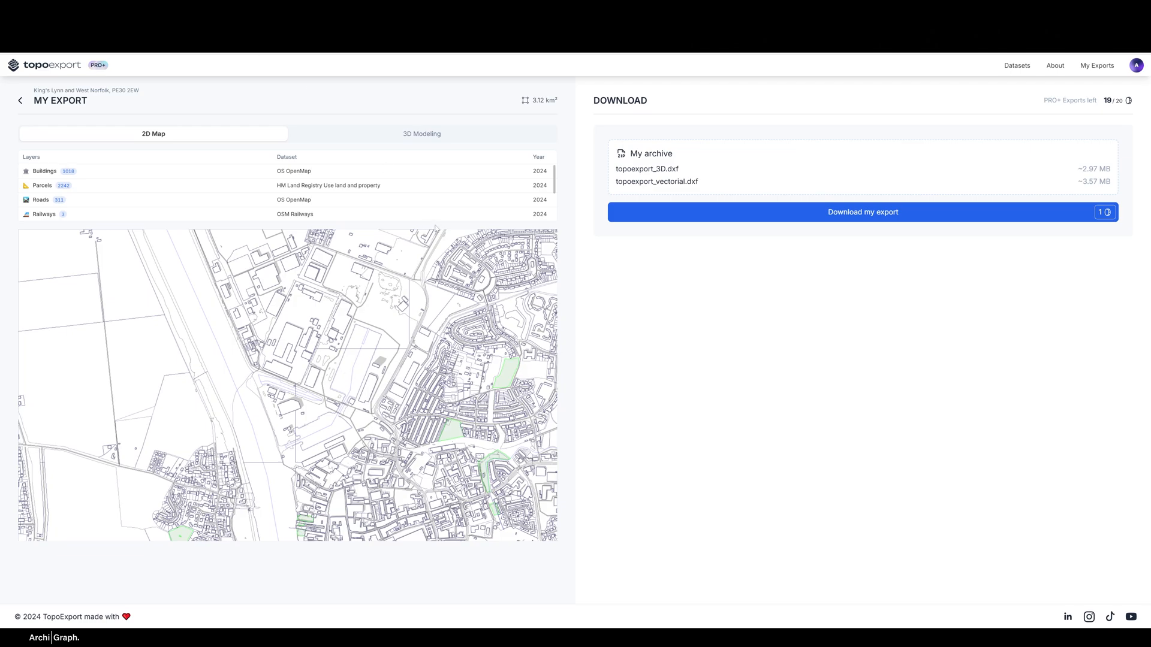
click(422, 134)
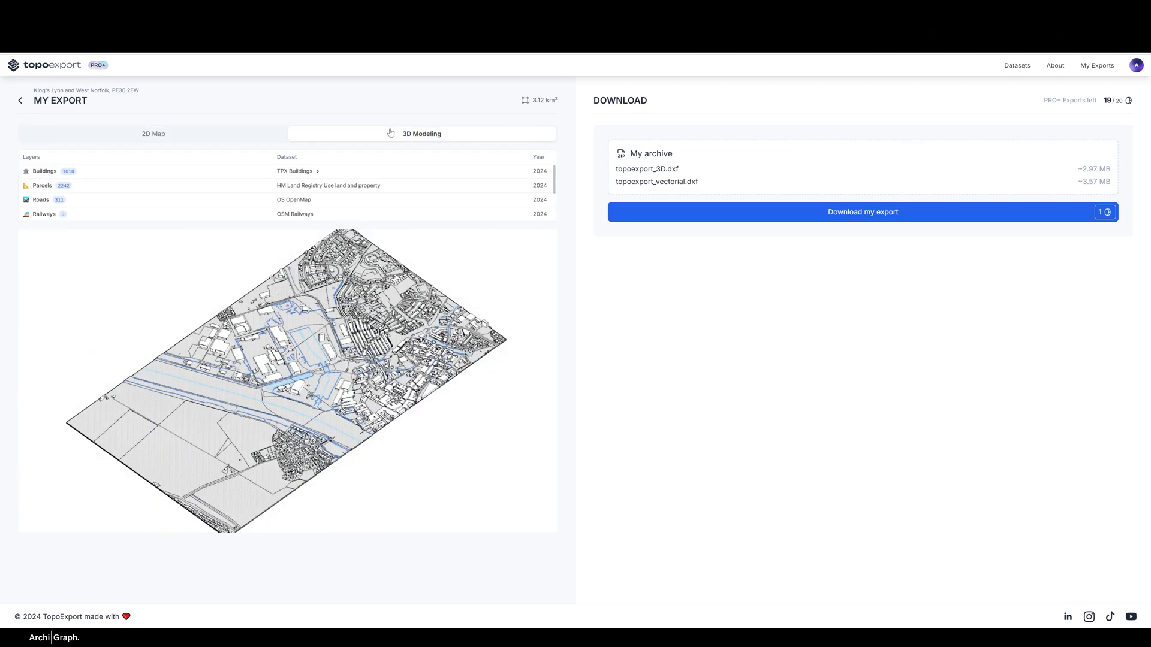
click(421, 134)
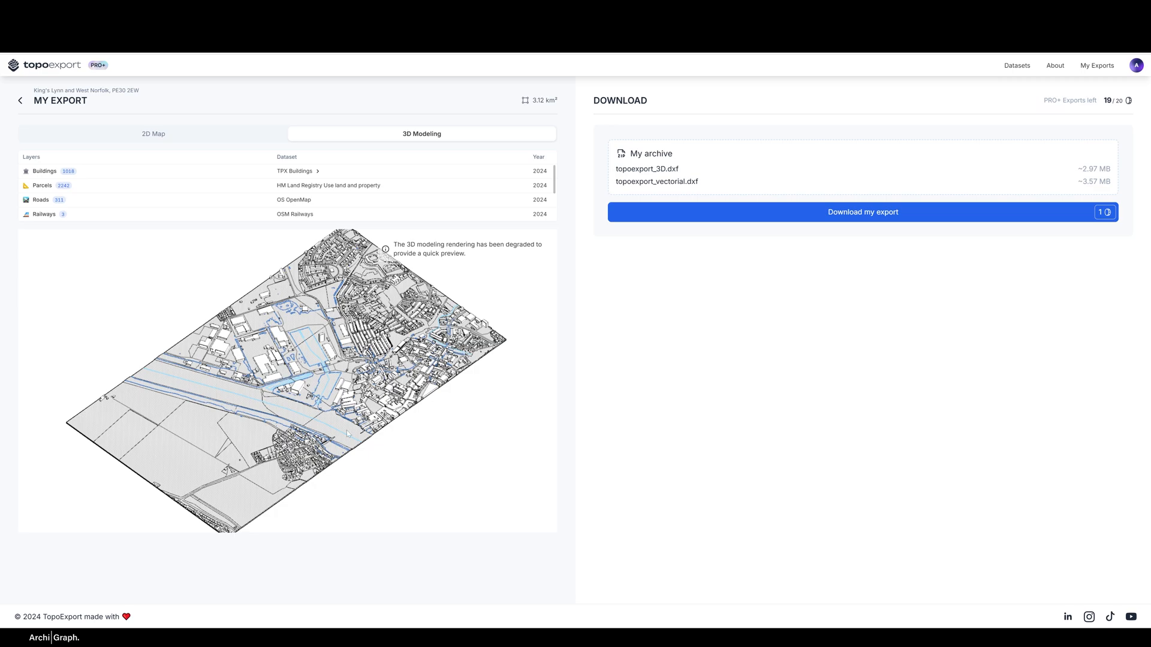
mouse_move(174, 425)
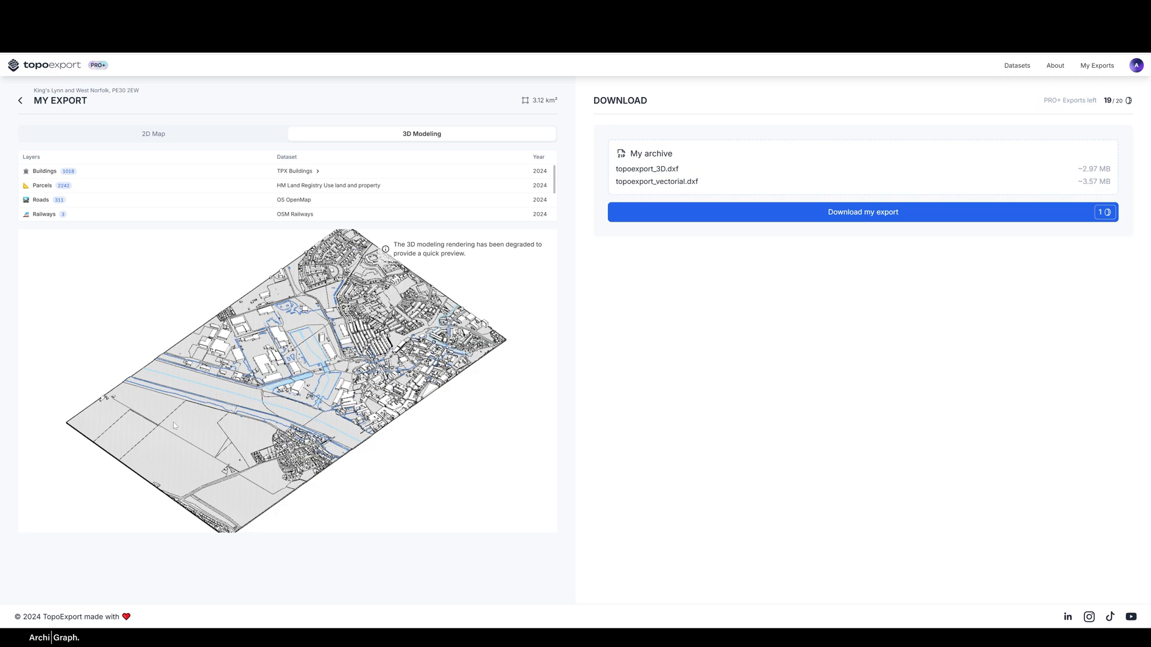
mouse_move(268, 532)
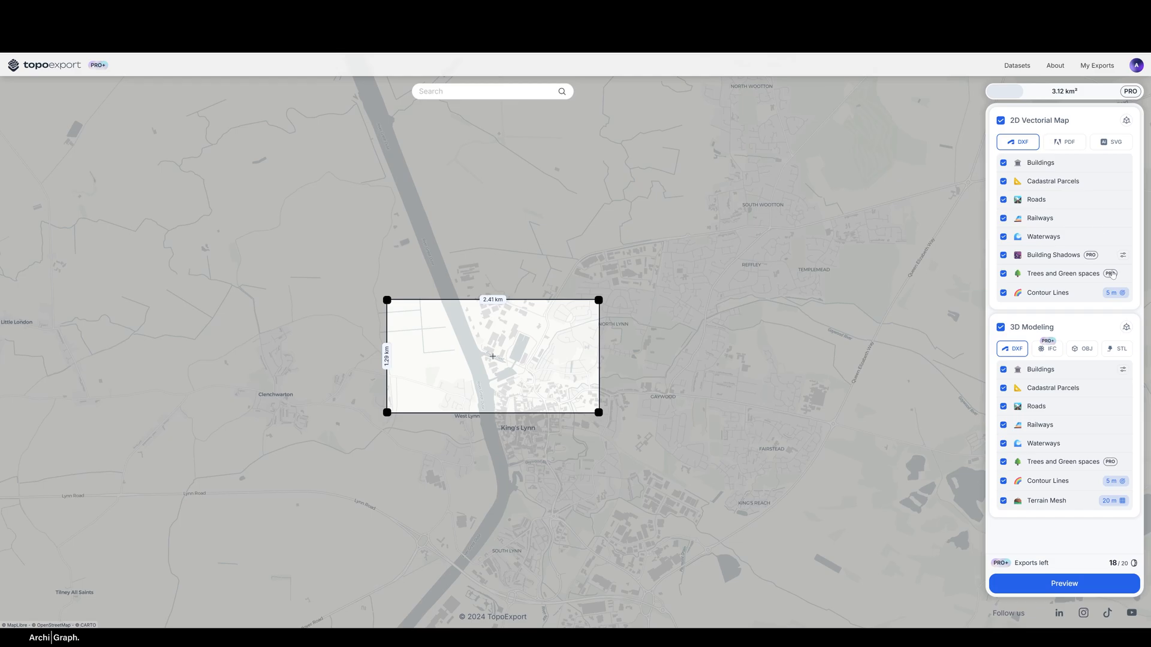
Compare PDF, SVG and OBJ formats, settling on SVG for the 2D map and DXF for 3D
click(1115, 141)
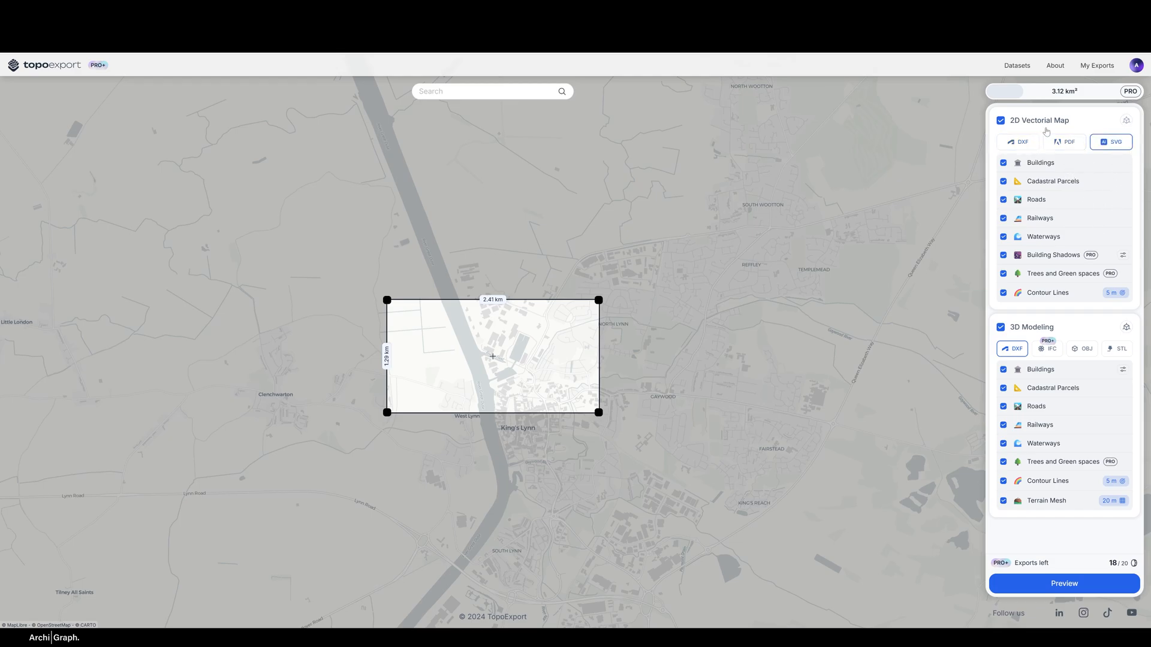
click(1082, 349)
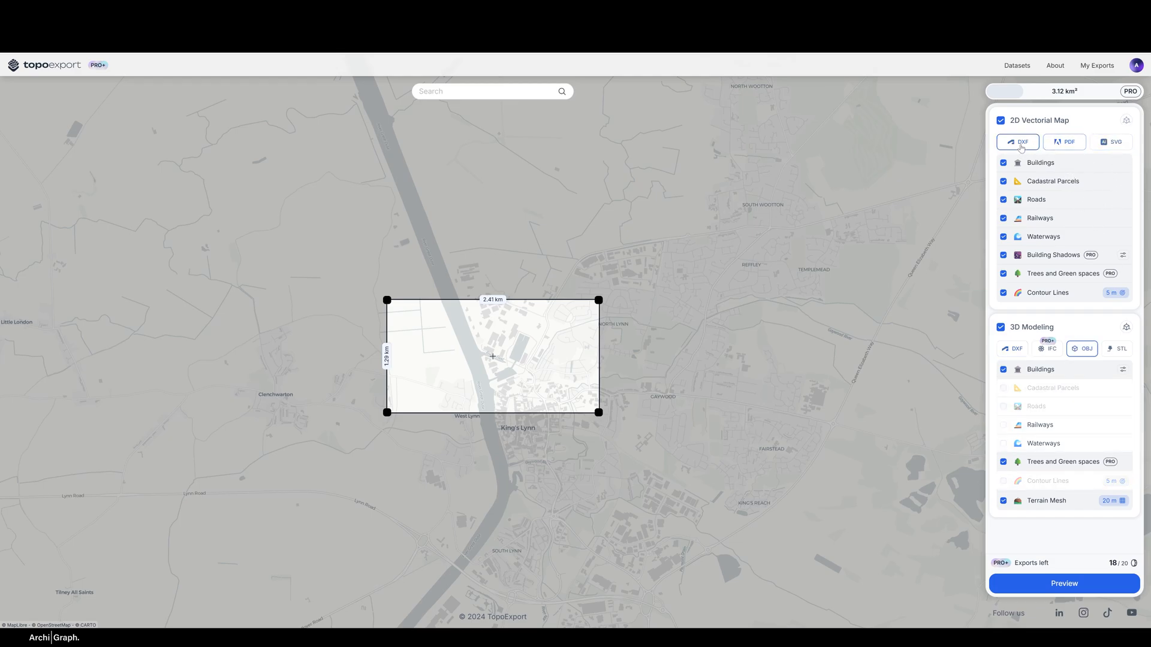
click(1115, 141)
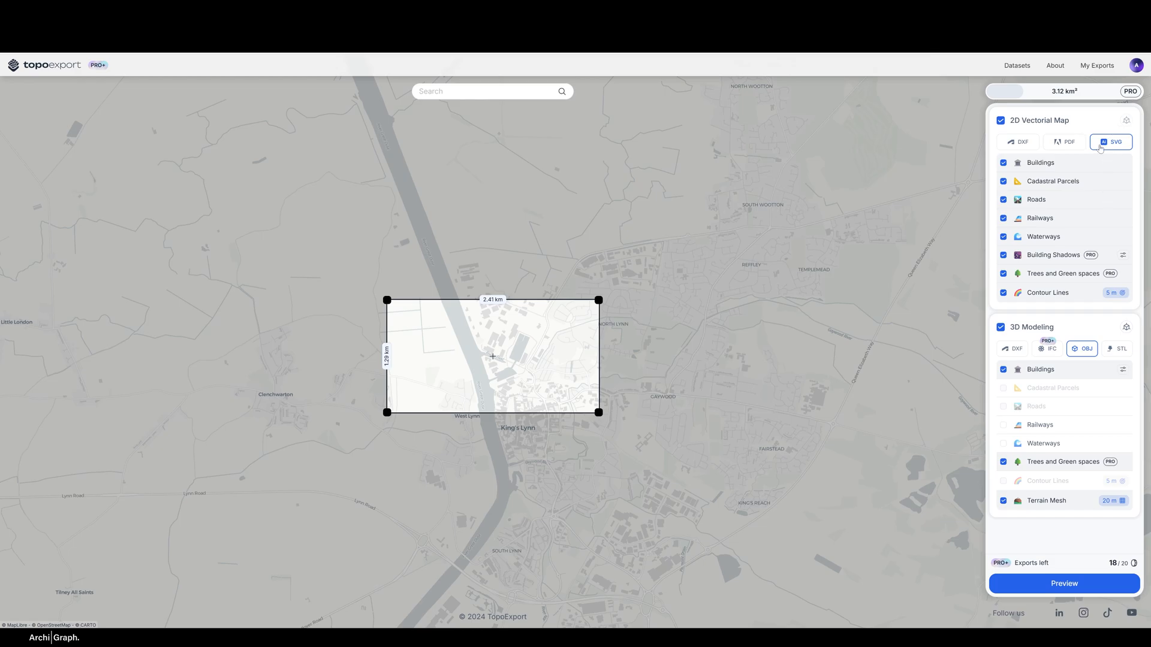
click(1065, 142)
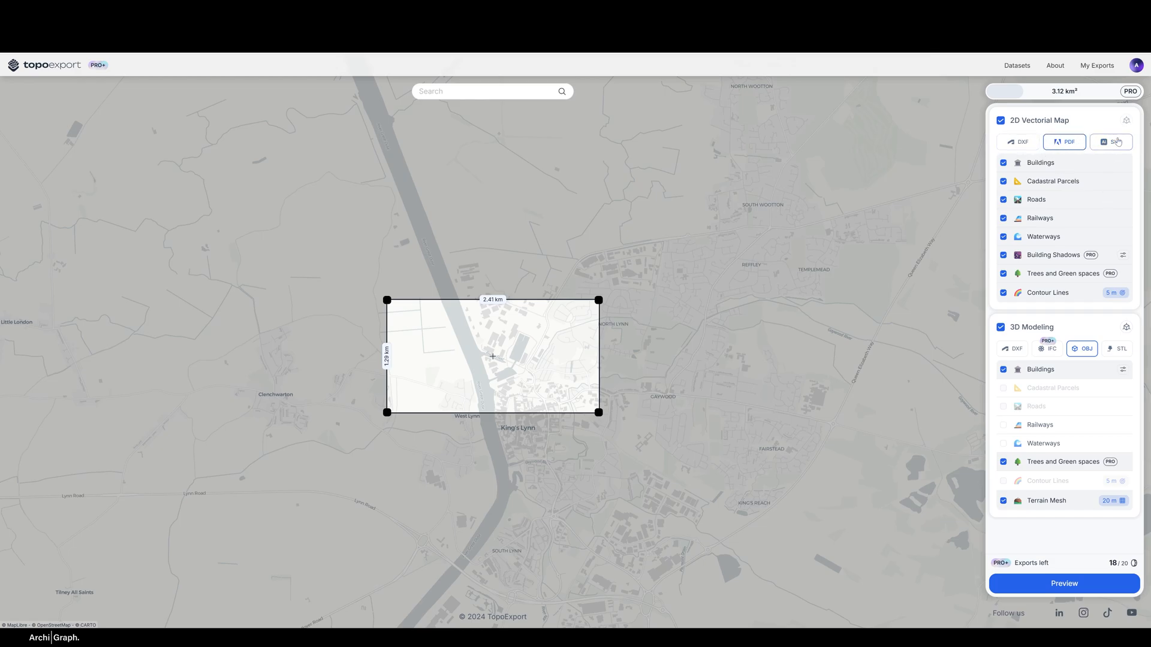
click(1115, 141)
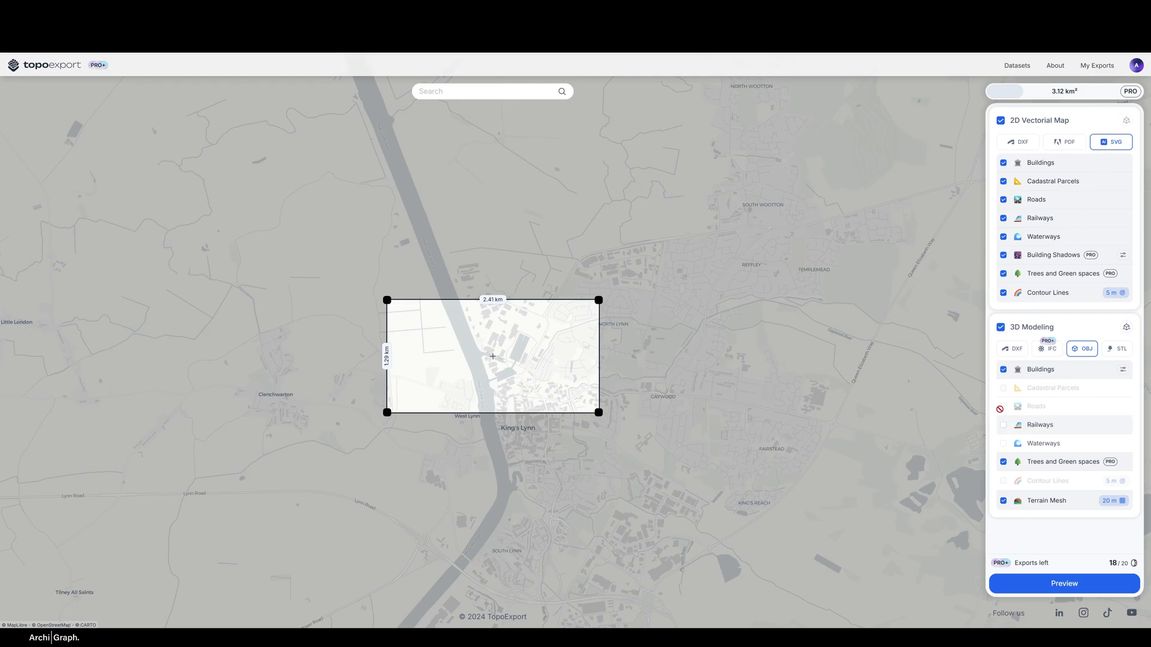
click(1016, 349)
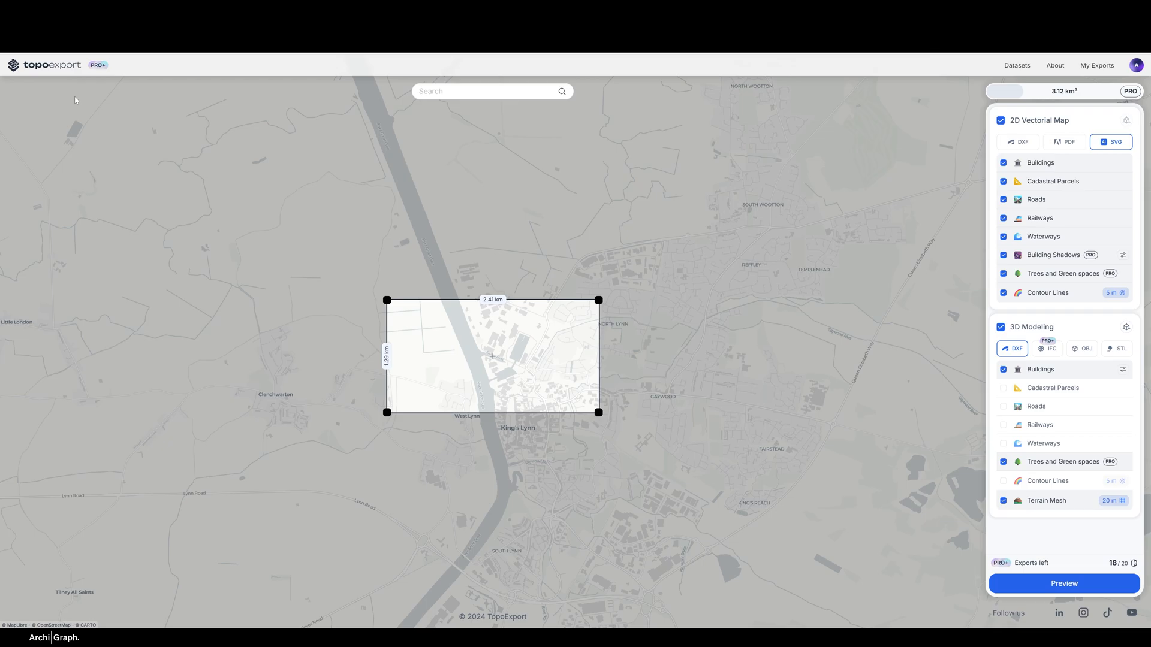
mouse_move(544, 450)
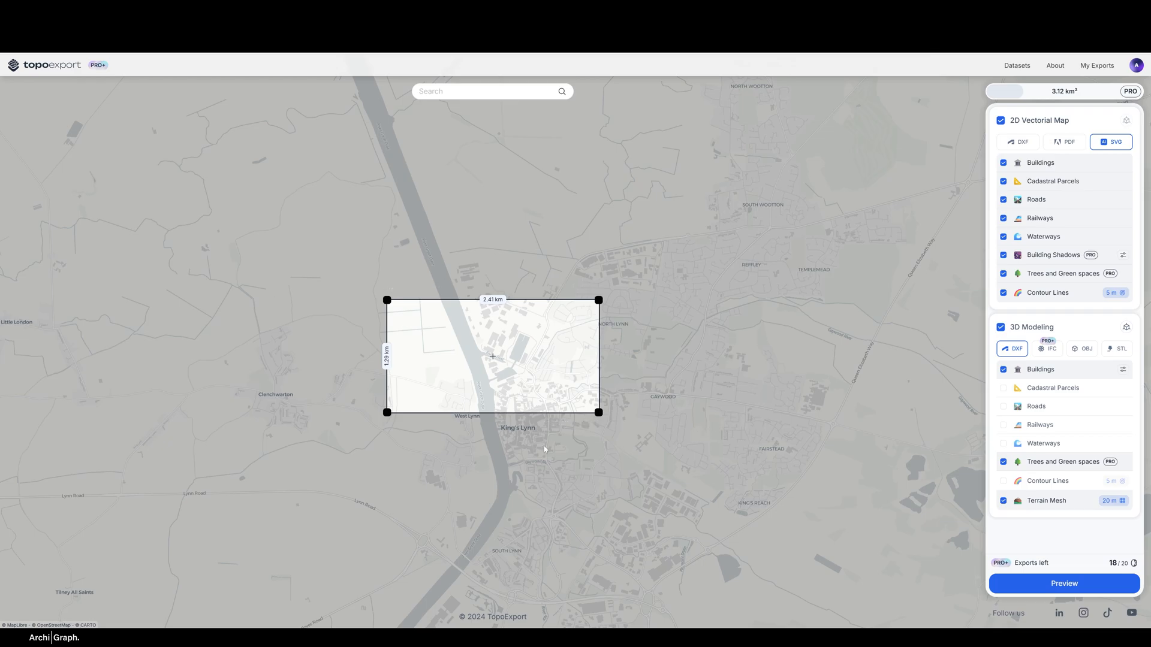
mouse_move(596, 411)
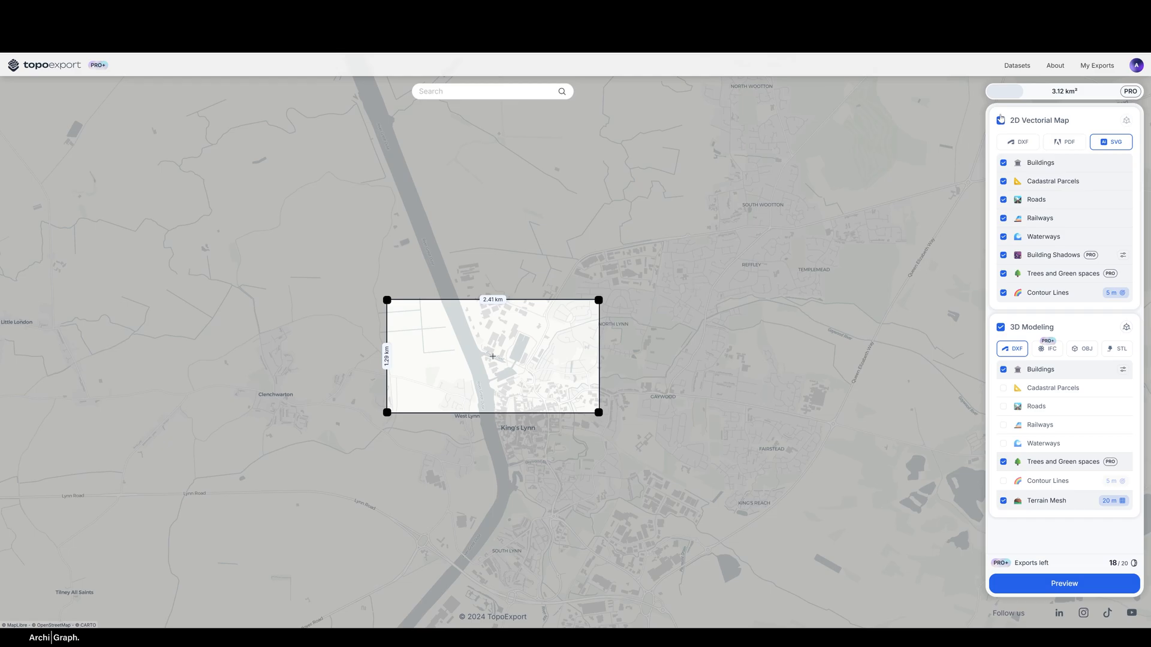
click(1096, 66)
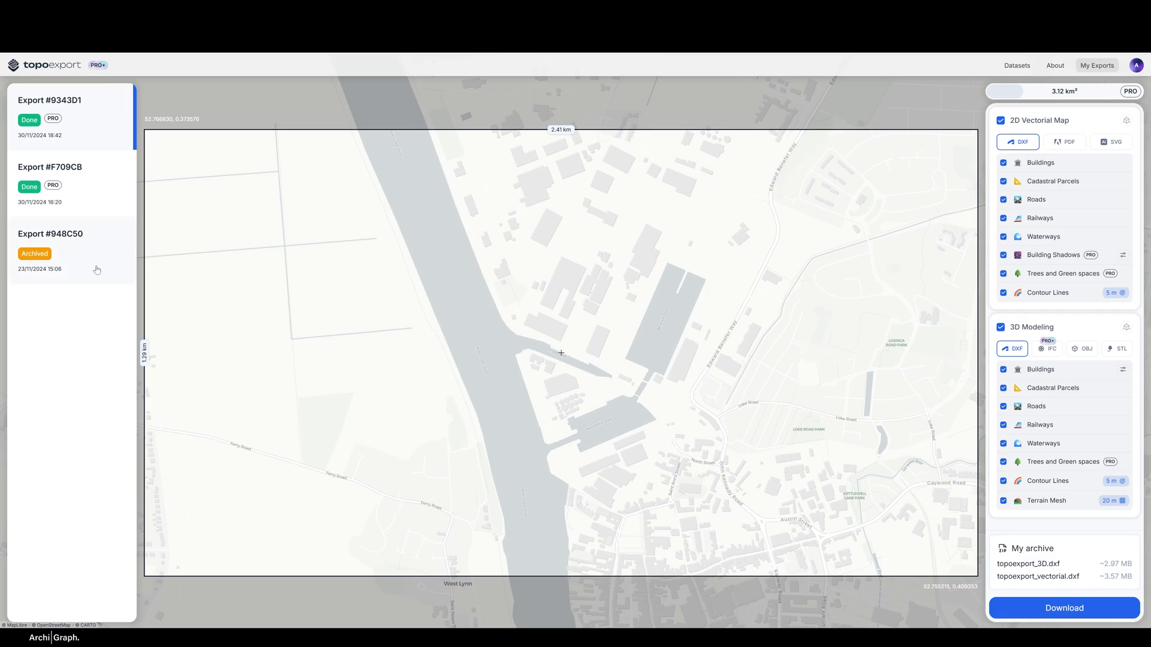
View the export history with completed exports and the 3D and vectorial DXF archive
click(1114, 141)
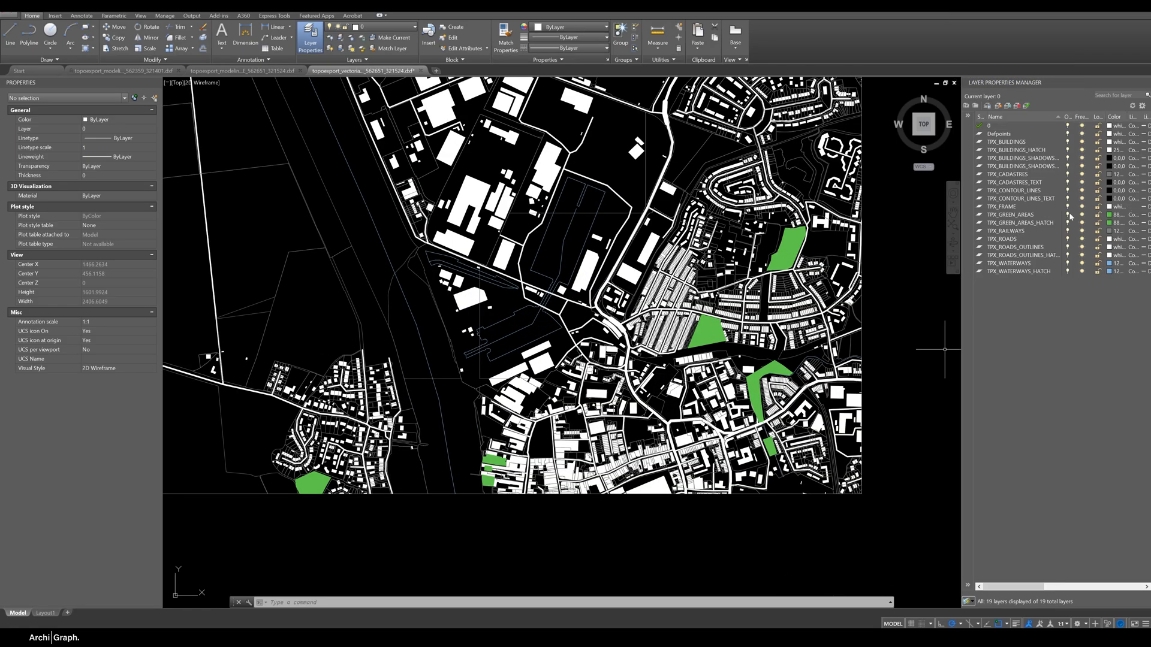
Zoom the King's Lynn DXF and hide the building hatch layer, leaving only outlines
scroll(down, 3)
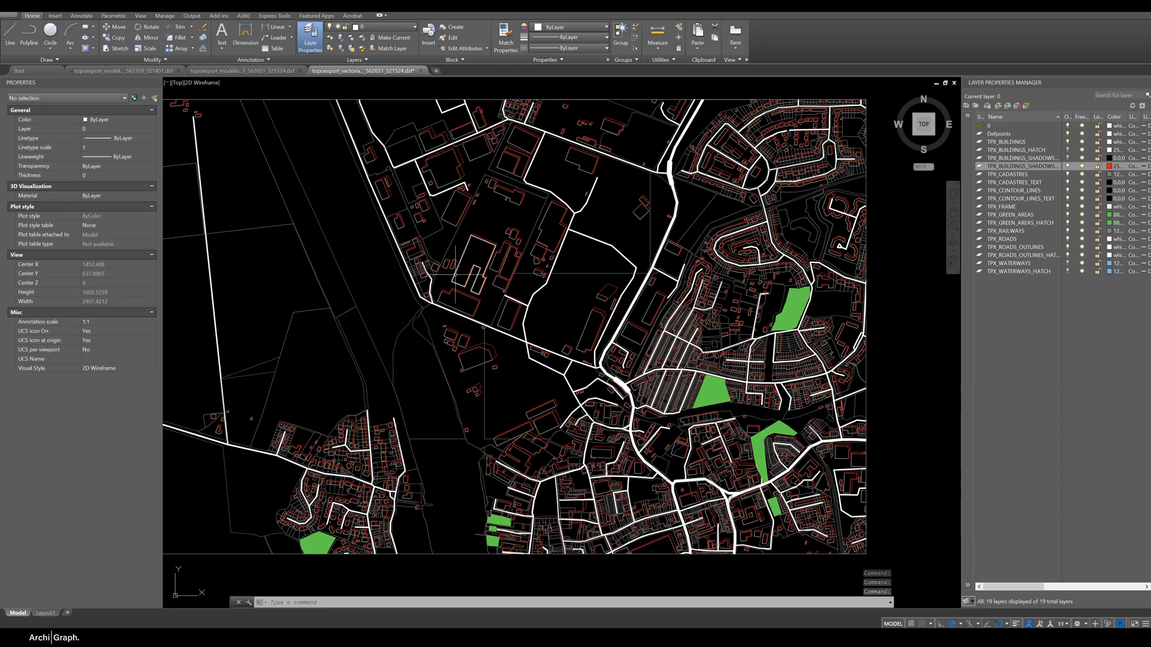
mouse_move(455, 293)
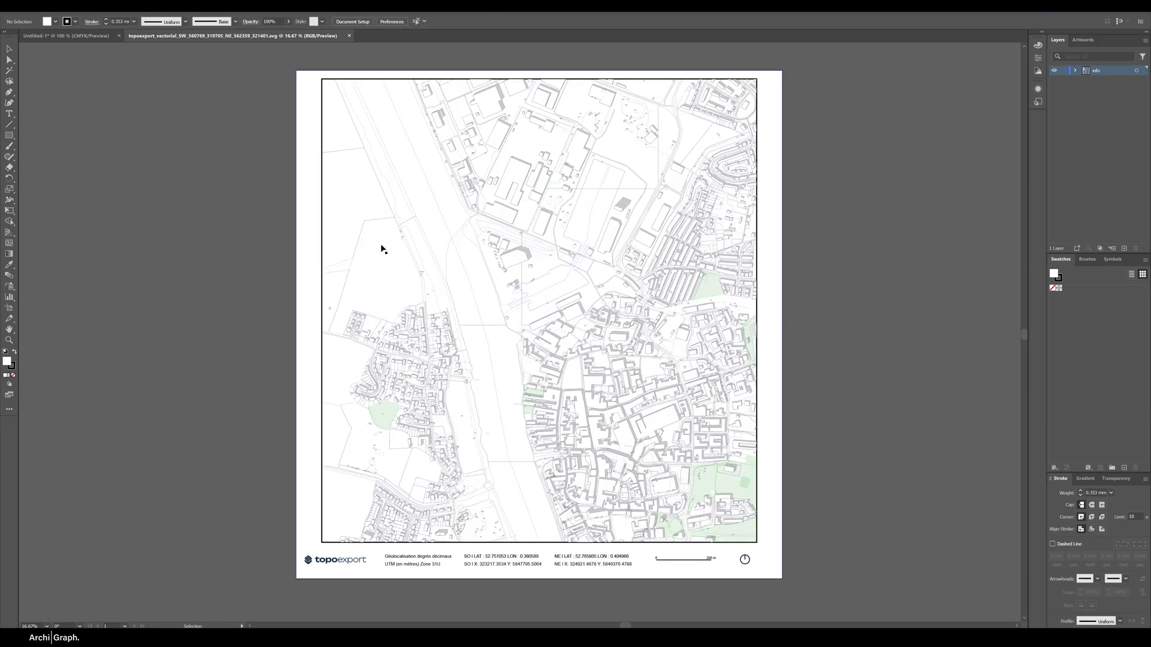
Open the topoexport vectorial SVG in Illustrator and fit its artboard to the window
right_click(382, 248)
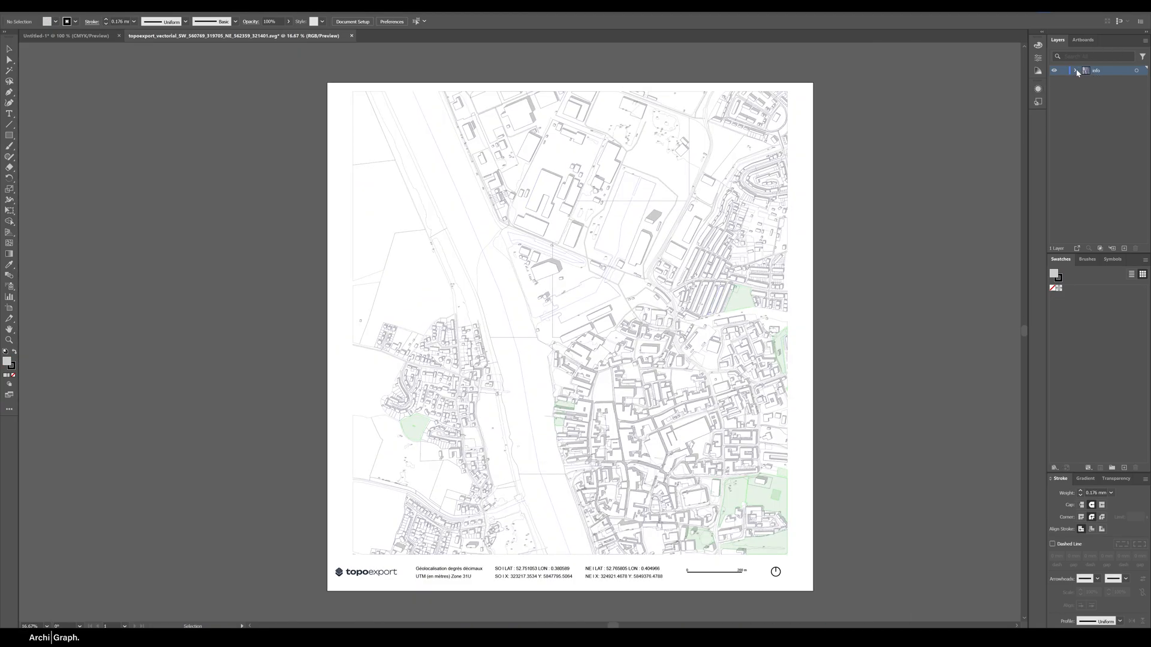
Expand the info layer and scroll through its orientation, scale bar, coordinates, contours and waterways
click(1076, 69)
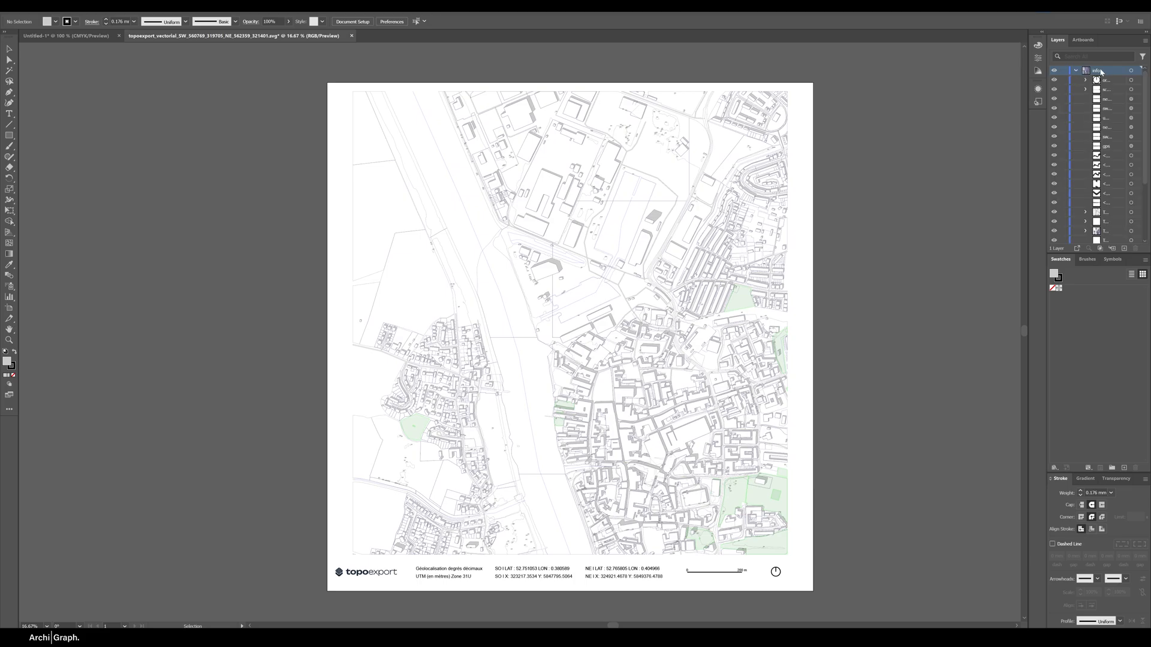
scroll(down, 3)
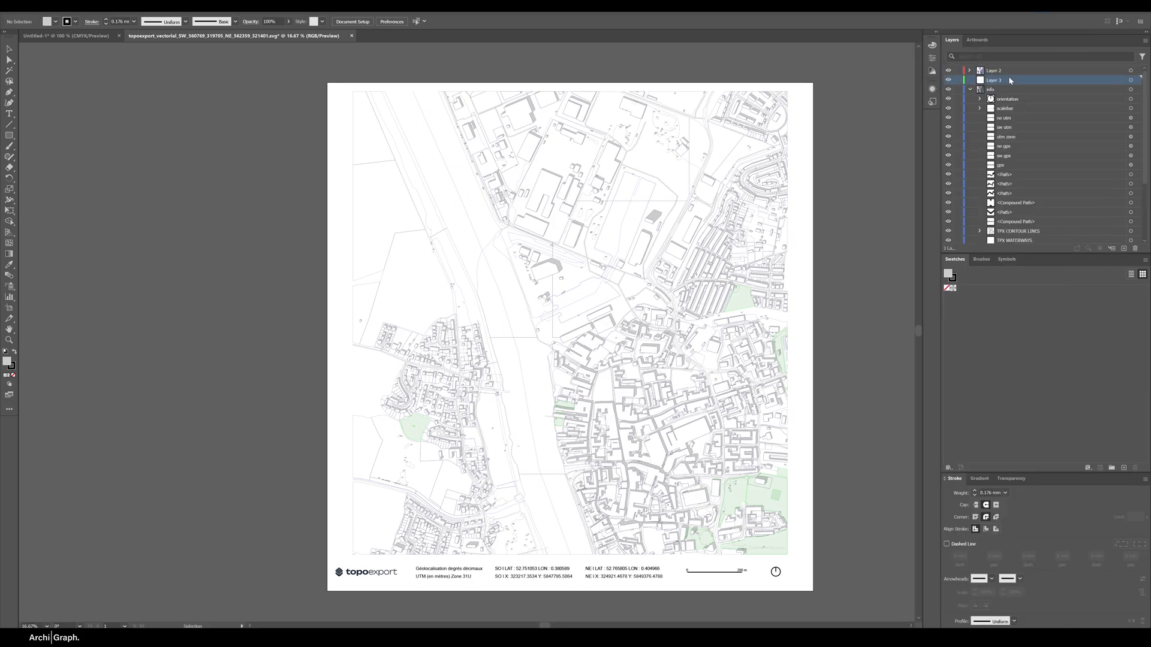
scroll(down, 3)
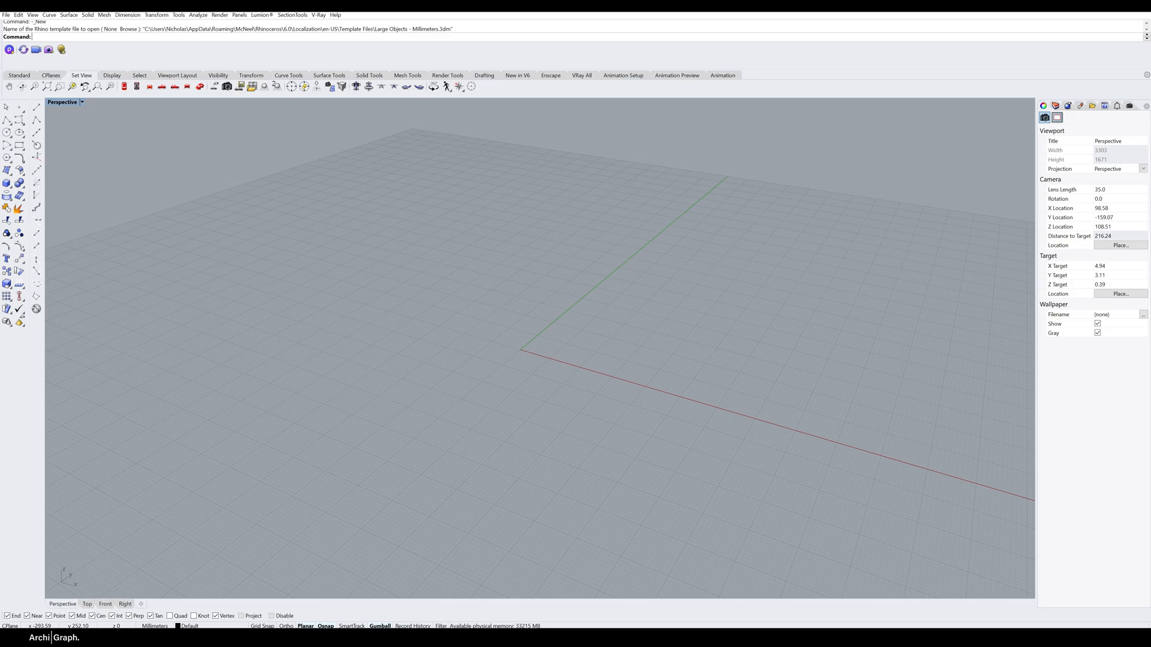
Open the King's Lynn 3D DXF in Rhino, accepting the default DWG/DXF import options
click(6, 14)
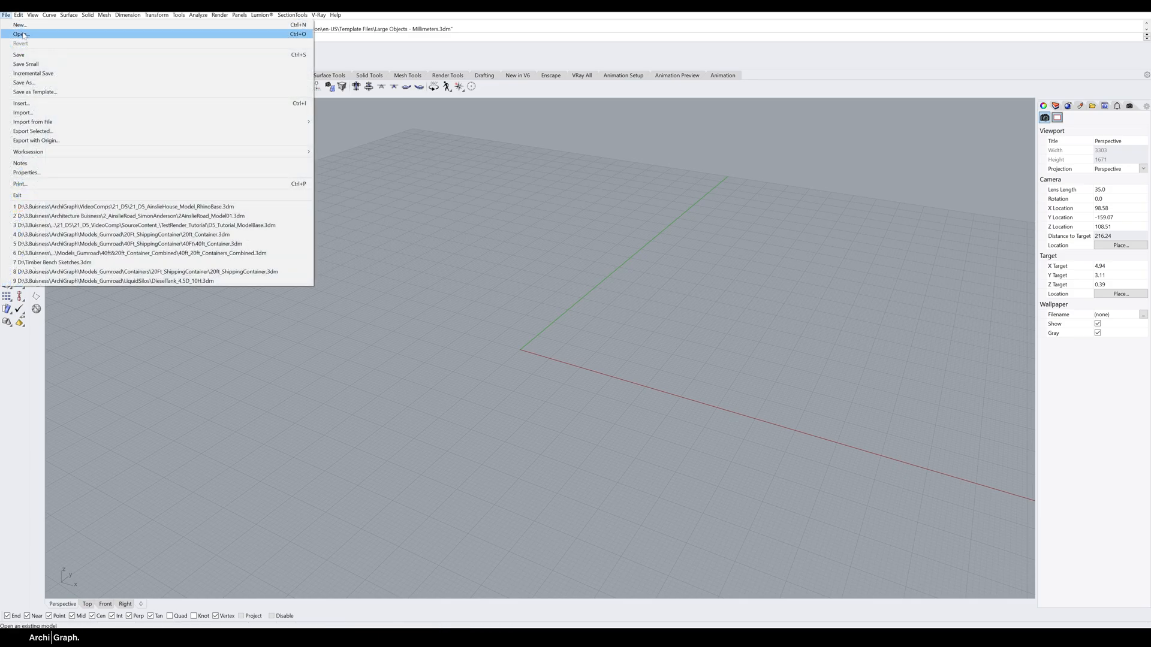
click(19, 33)
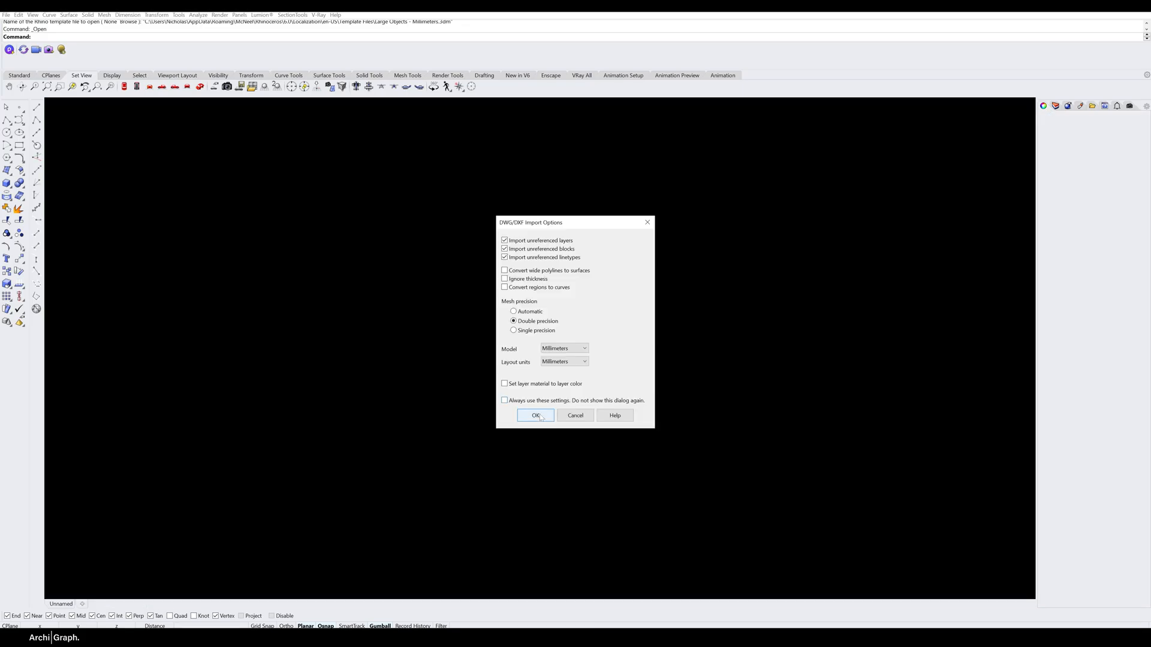
click(535, 415)
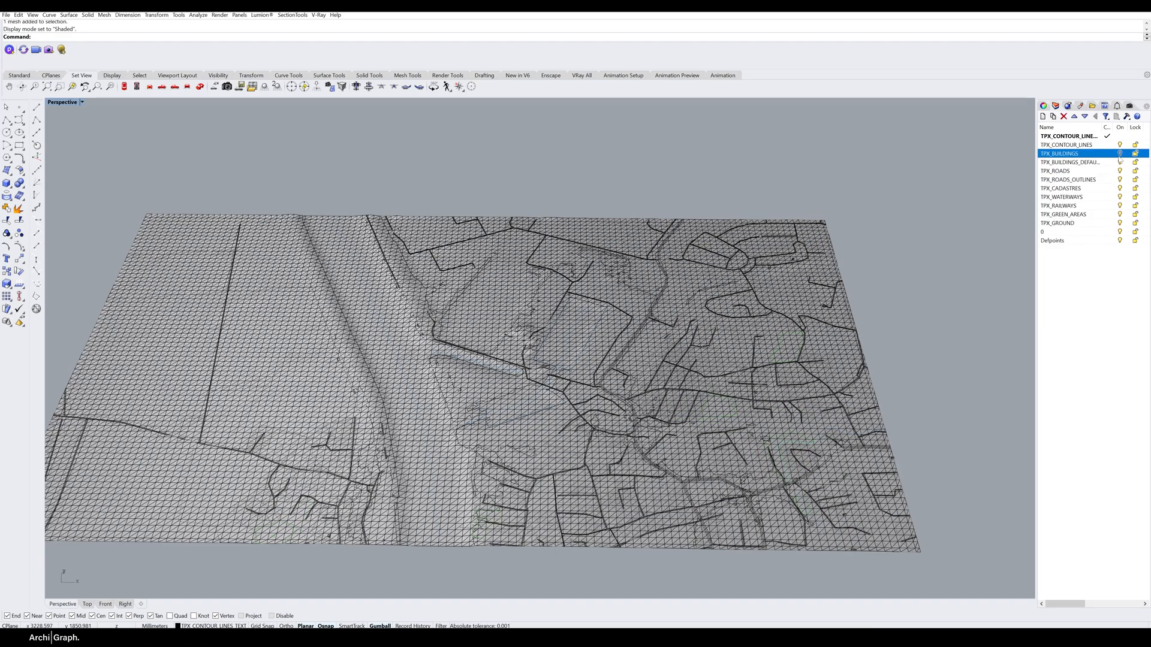
click(1120, 154)
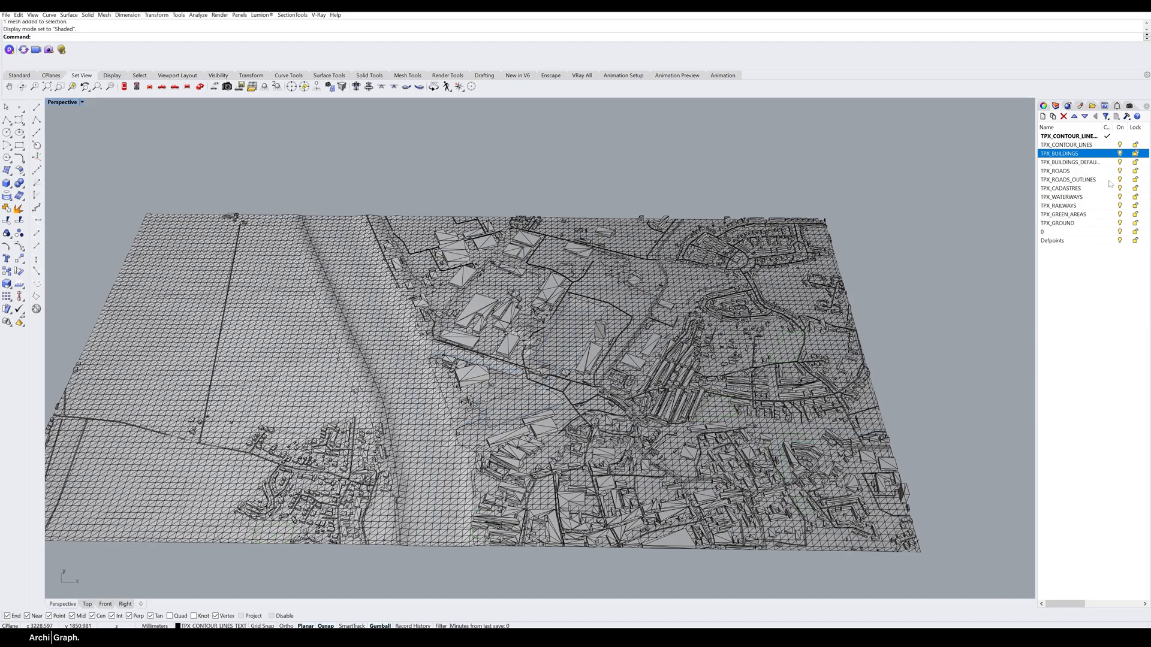
click(1057, 222)
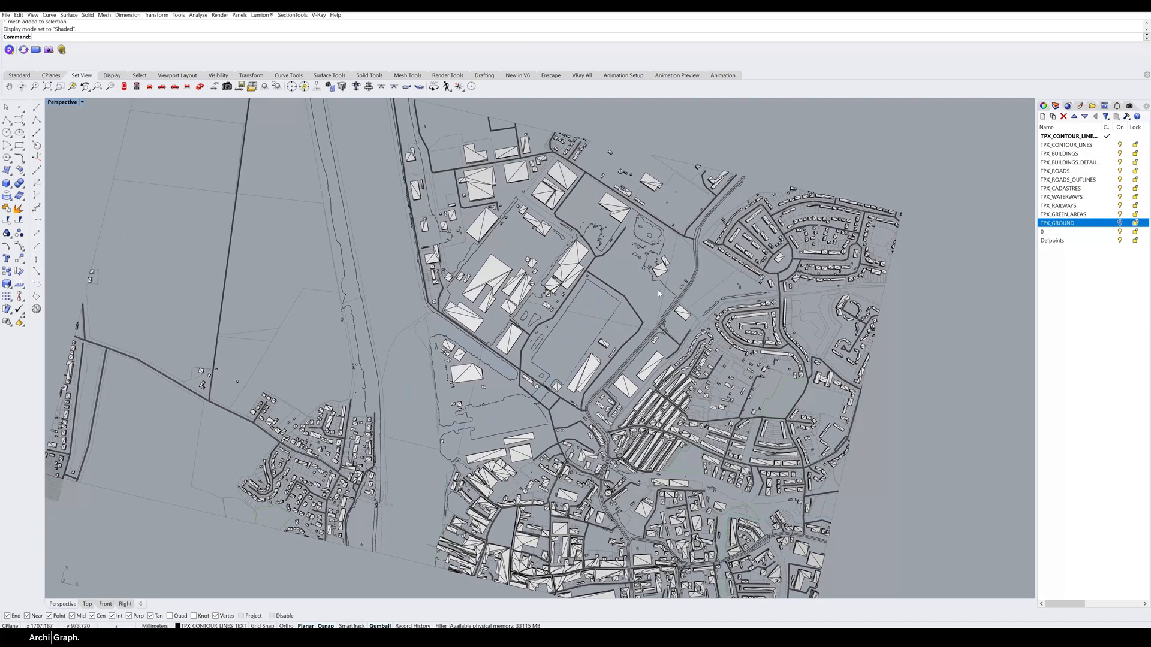
drag(658, 293, 572, 369)
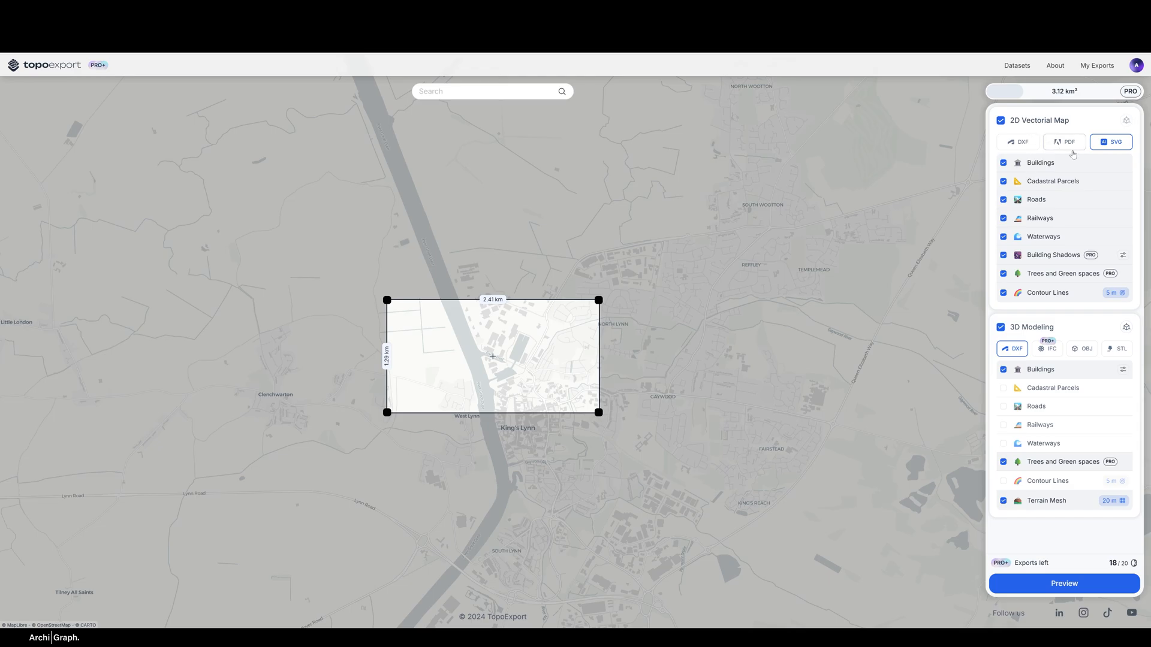
Set 2D contour lines to 1 m, enable all 3D layers, and set terrain mesh to 2 m
click(1111, 292)
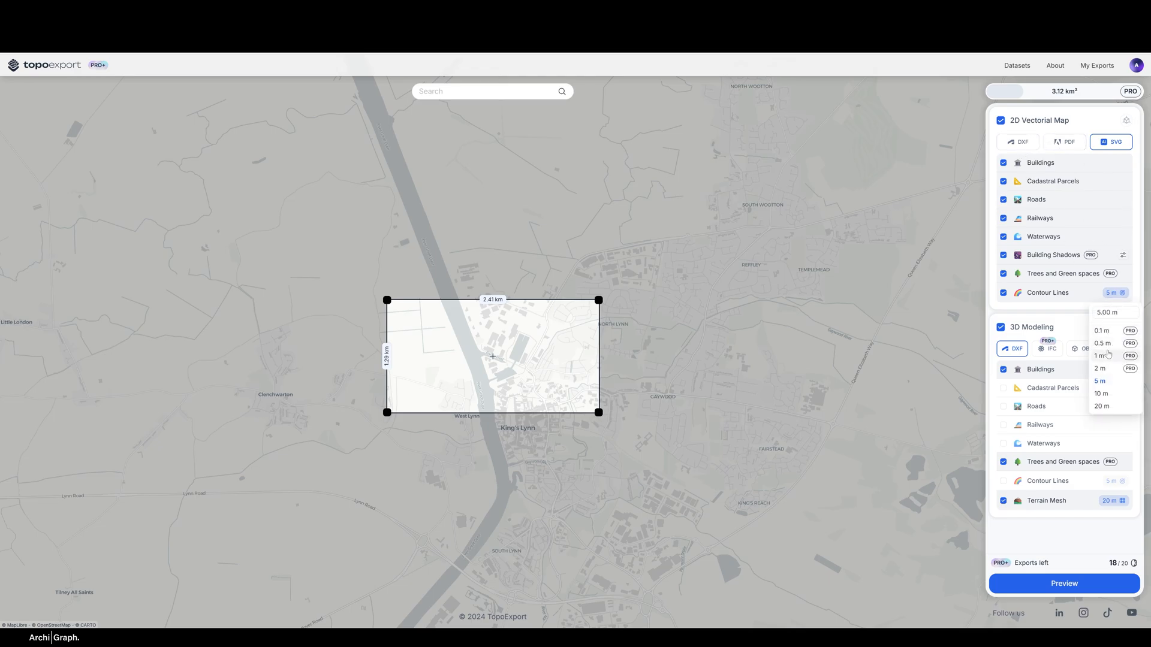
click(1098, 381)
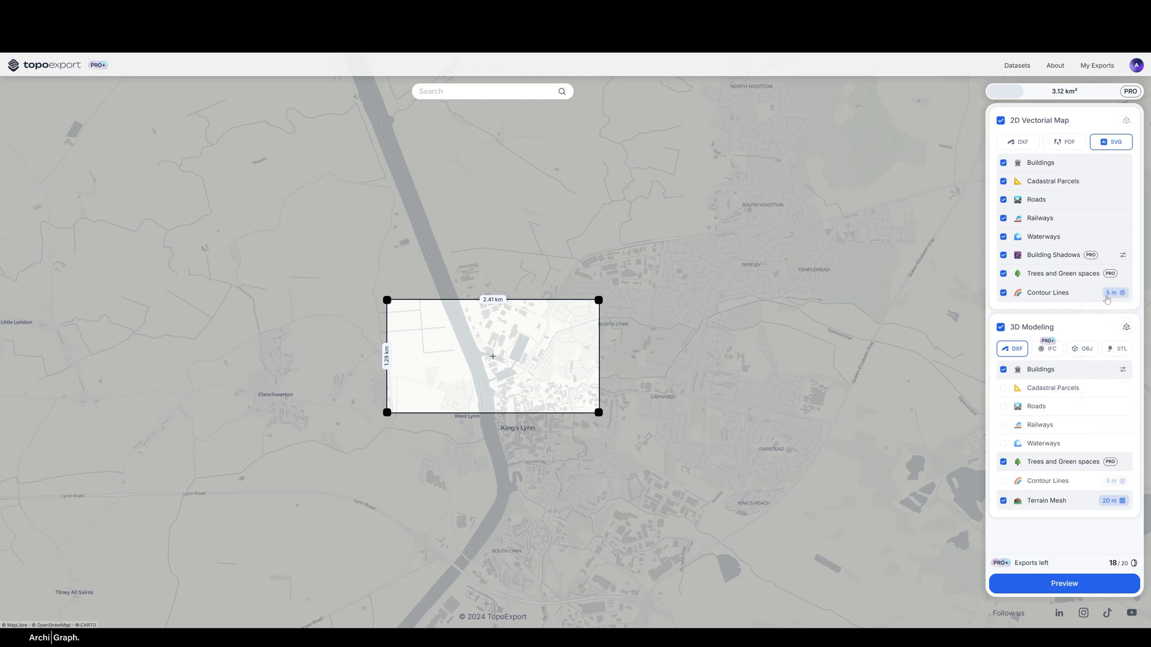
click(1111, 292)
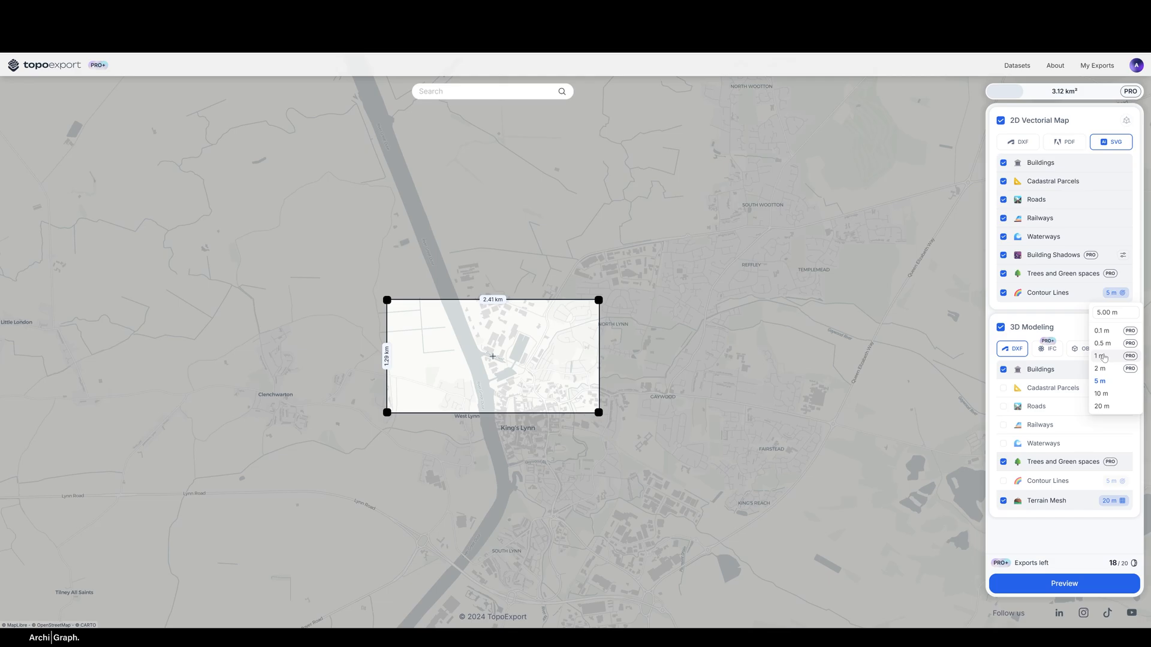
mouse_move(1105, 357)
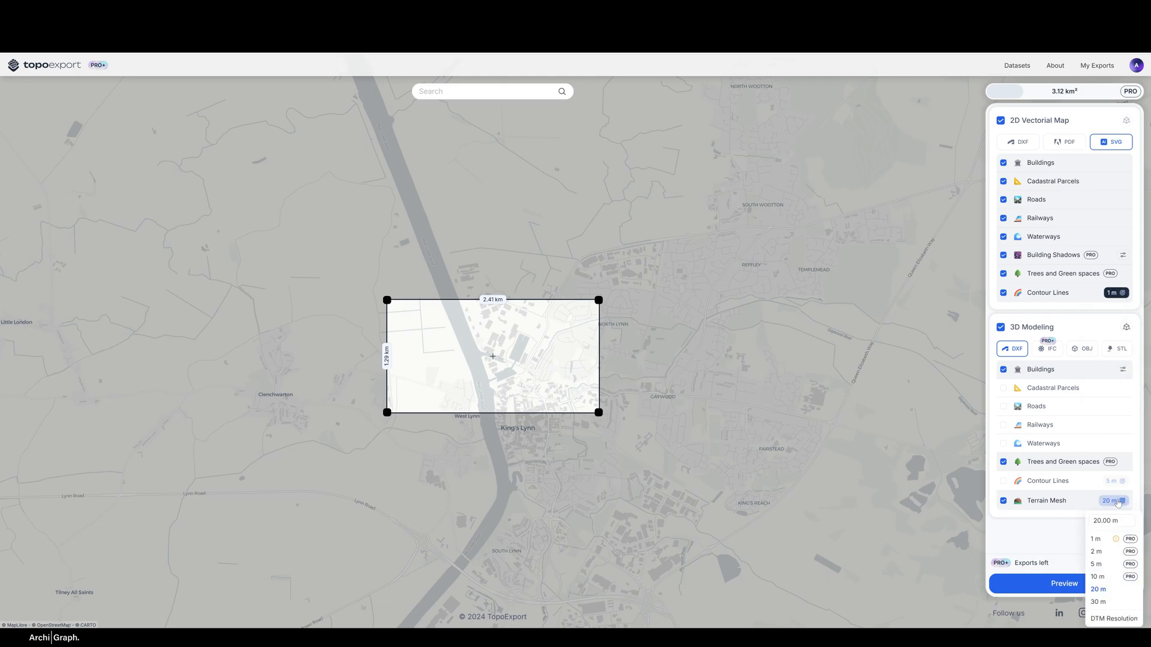
click(1098, 589)
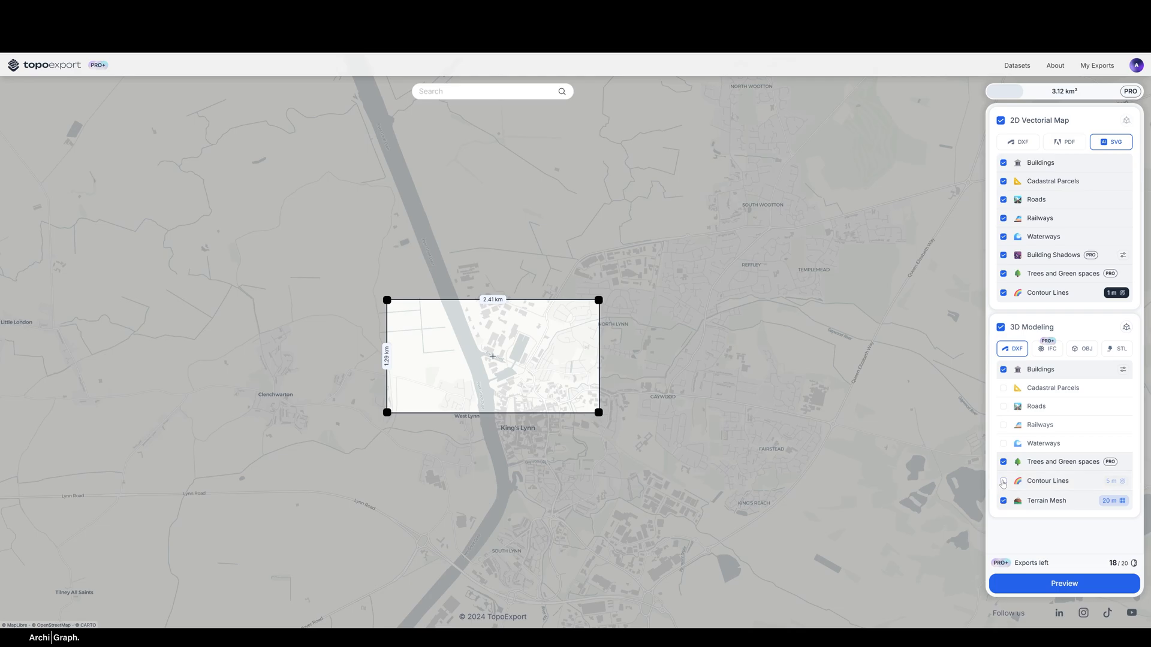
click(1111, 500)
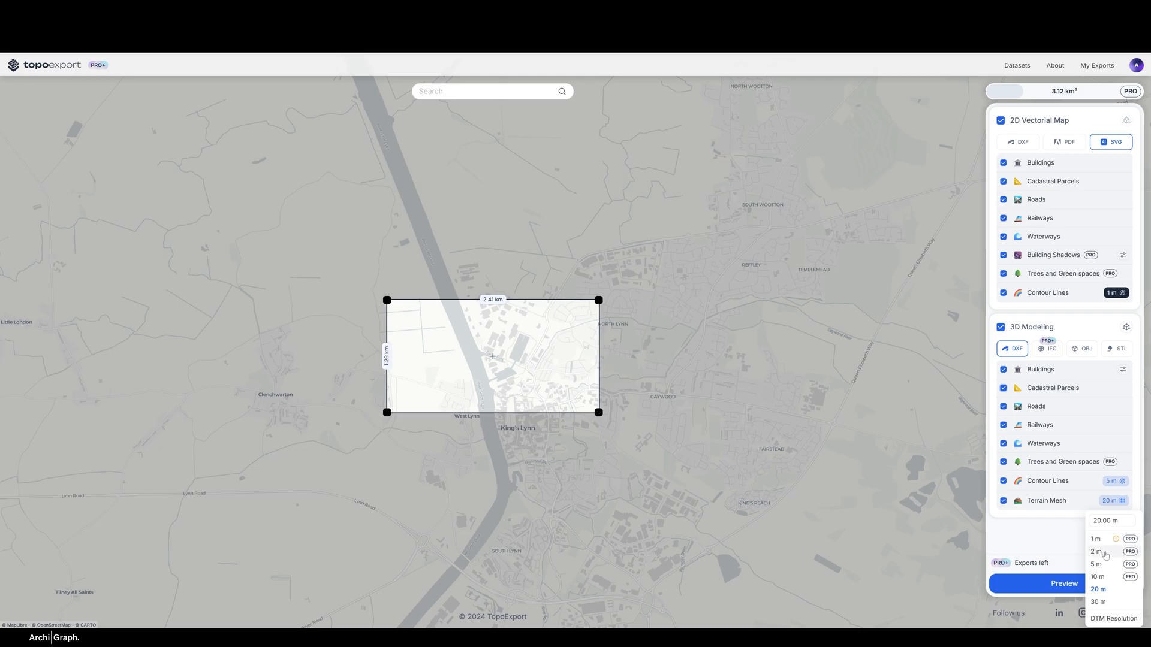
click(1095, 552)
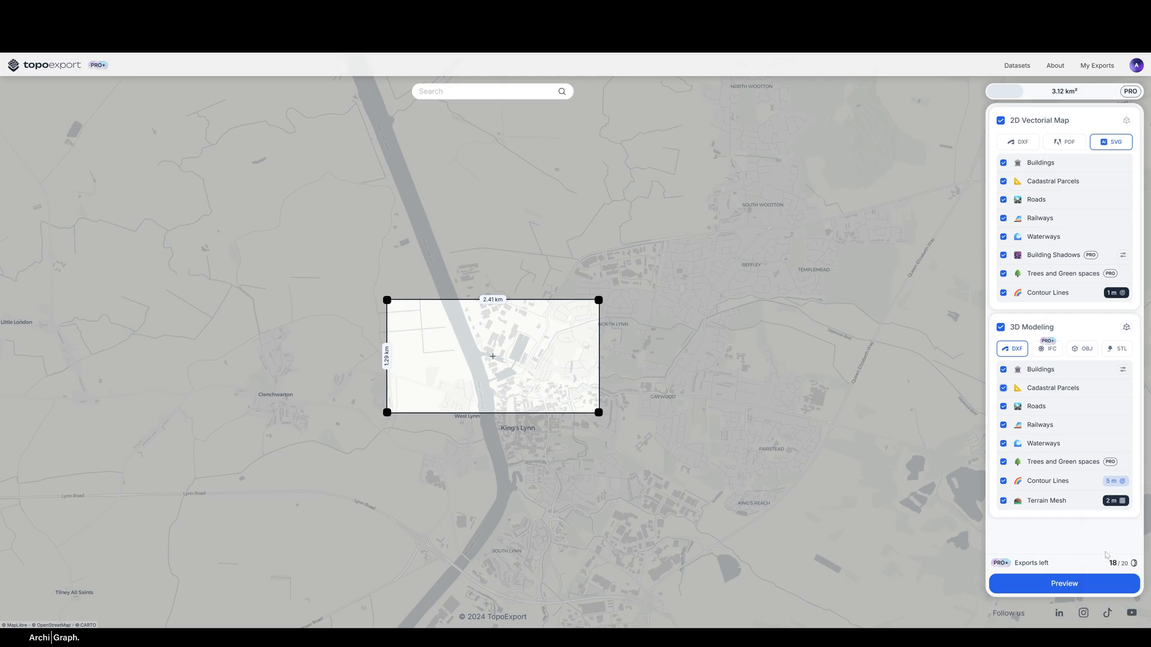
mouse_move(690, 353)
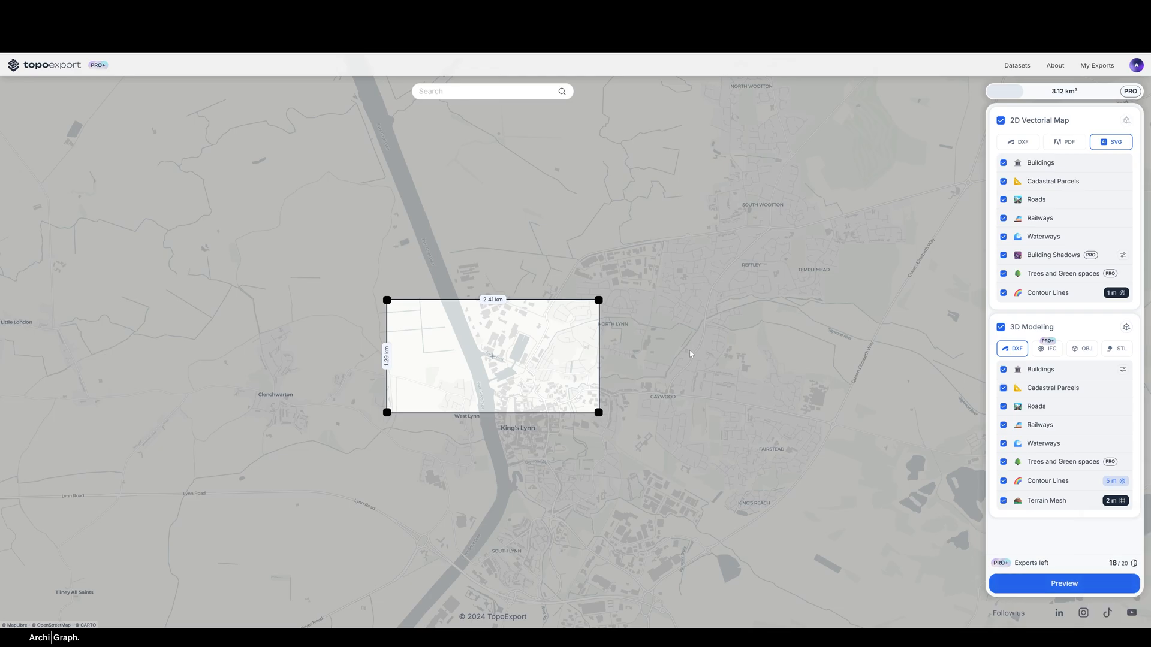
mouse_move(670, 432)
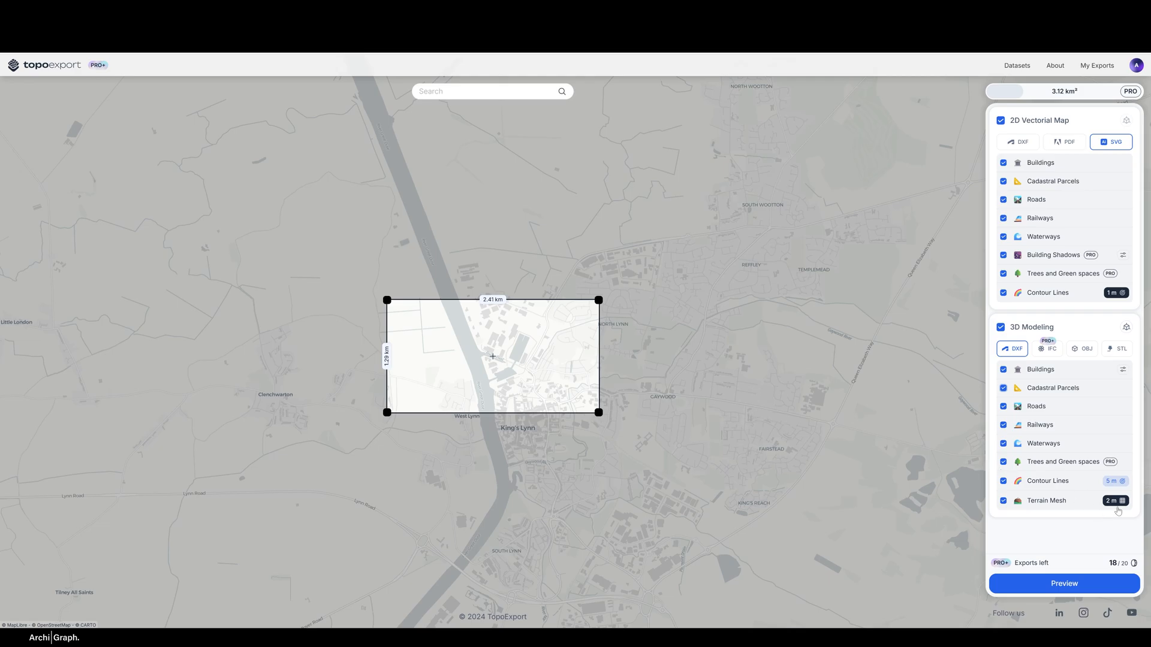
mouse_move(576, 275)
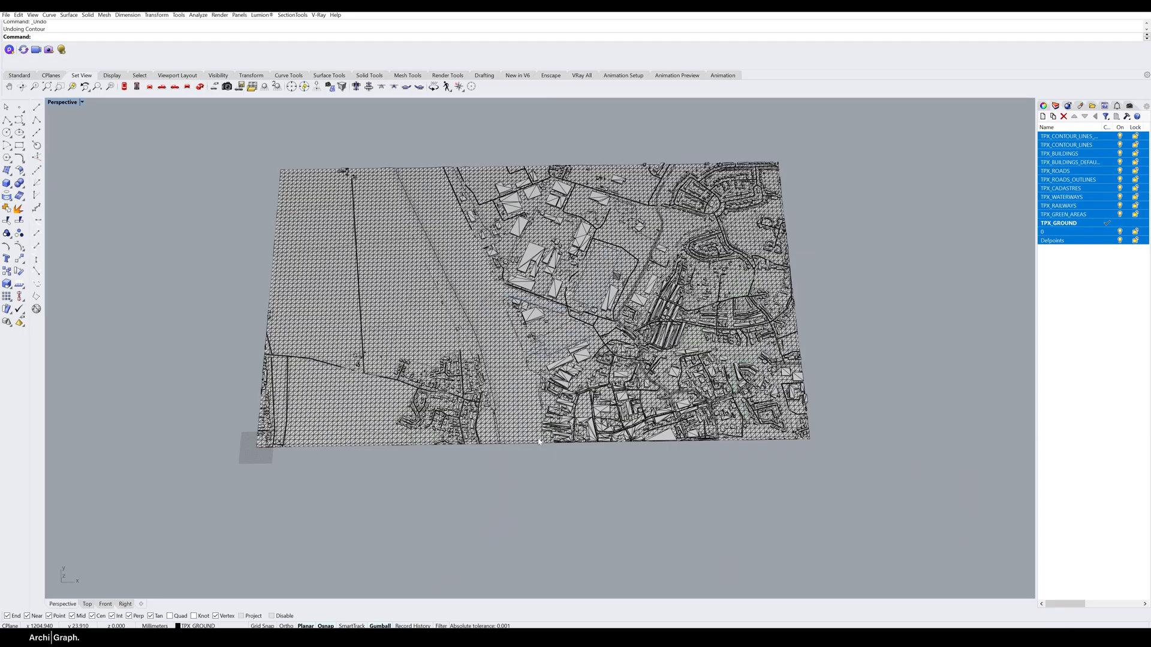
mouse_move(509, 387)
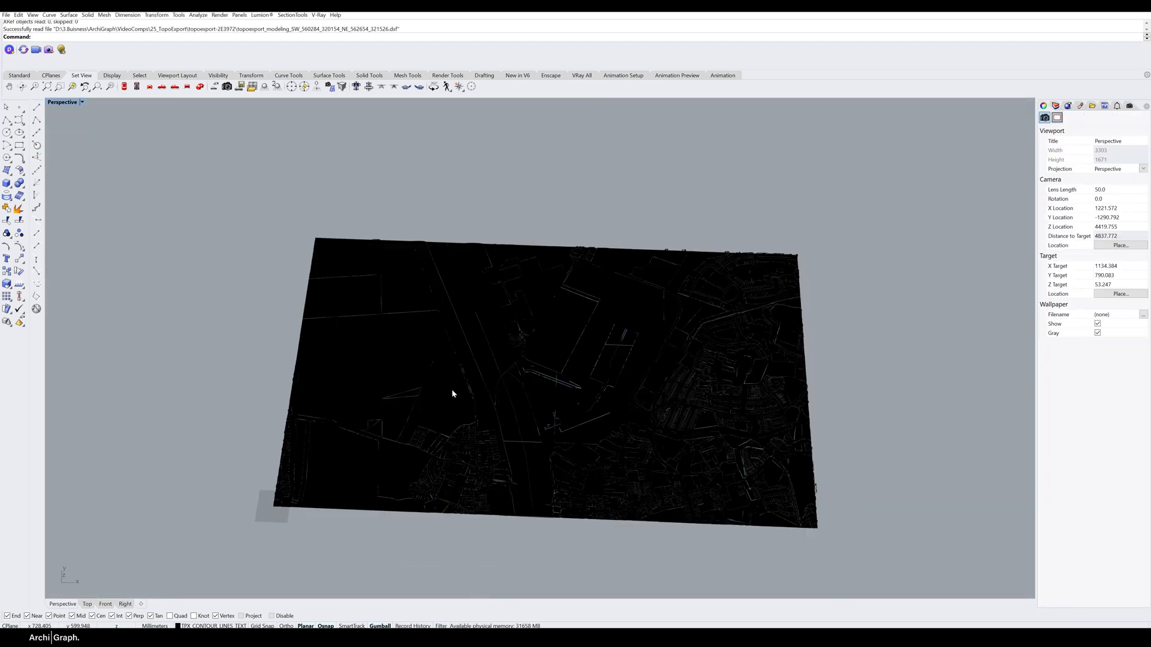
Zoom in and tilt the Perspective view to inspect buildings on the denser terrain mesh
drag(453, 394, 484, 409)
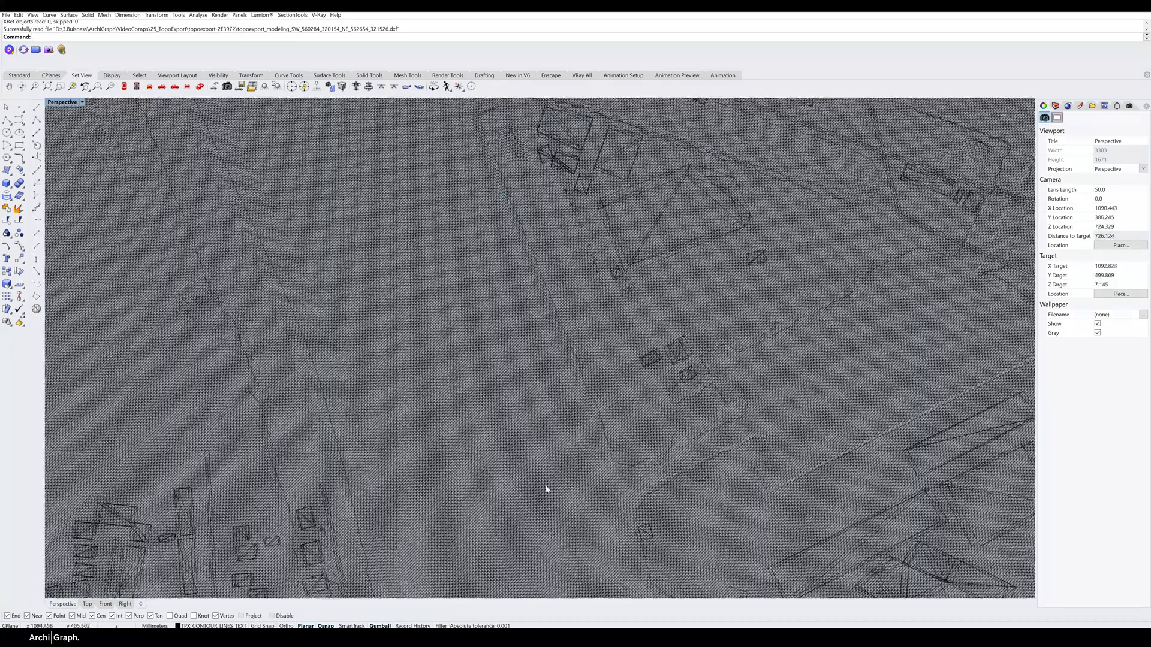
drag(546, 490, 597, 394)
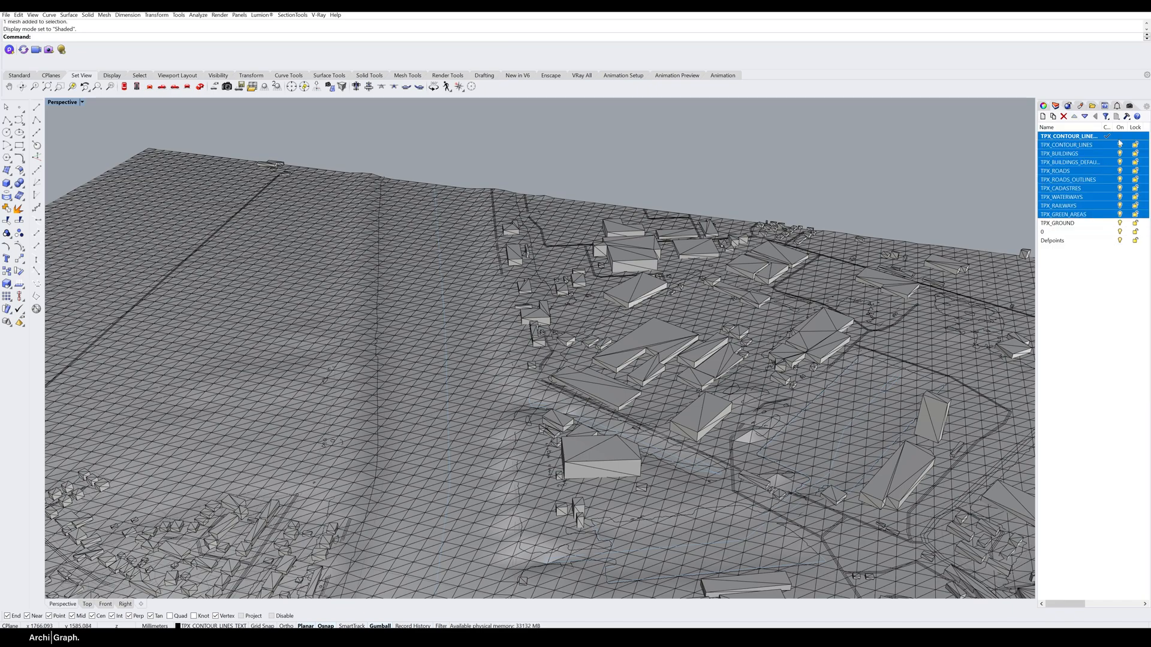
Show only the TPX_GROUND layer and start contouring the mesh at 1000 spacing
click(1059, 223)
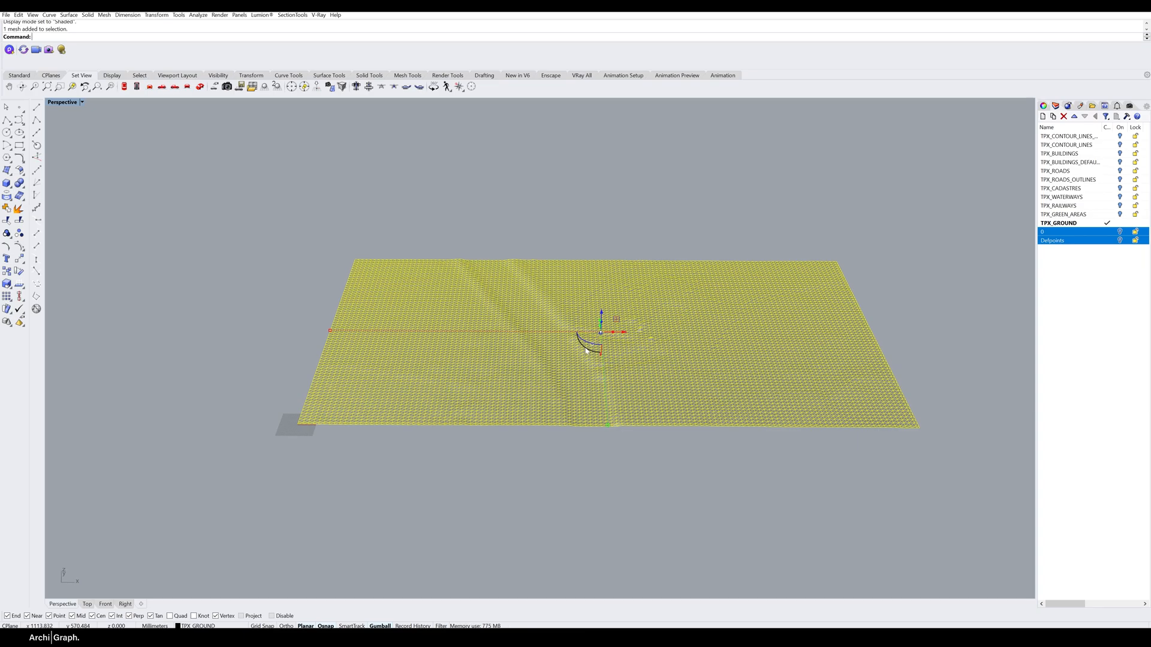
text(COmm)
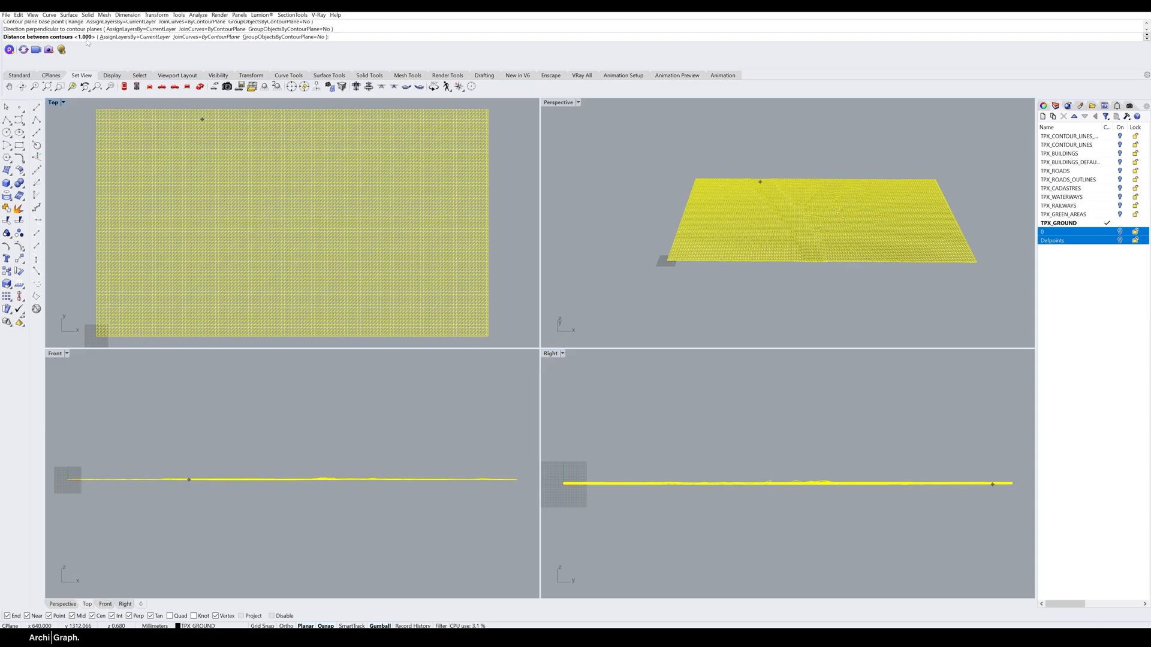
text(100)
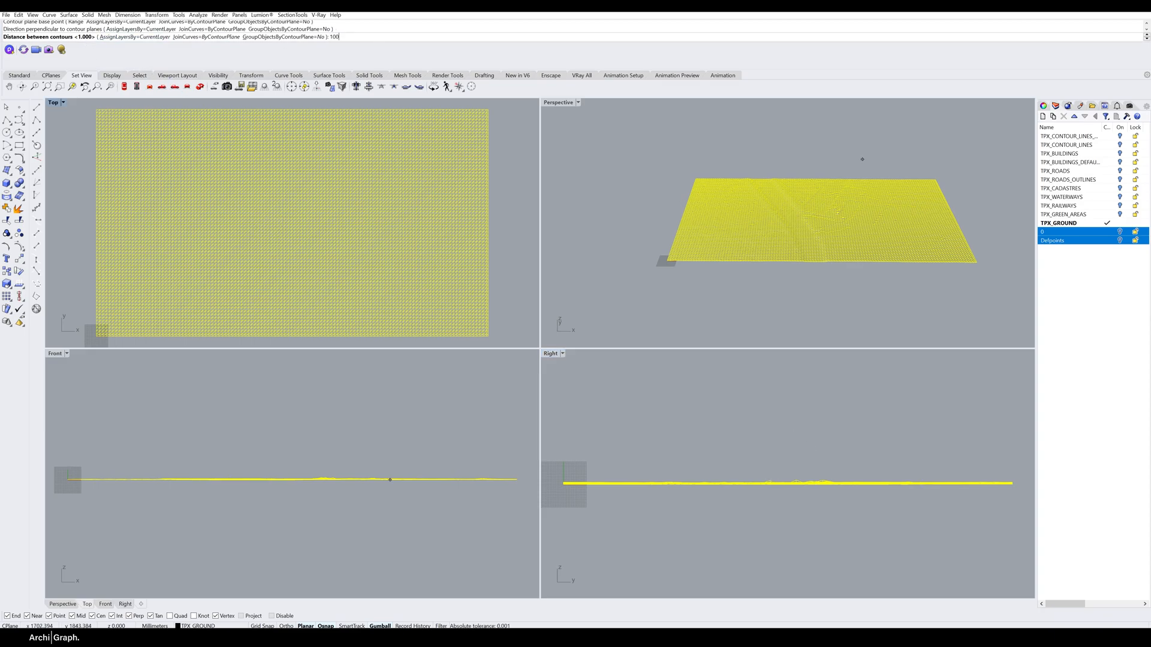
text(0)
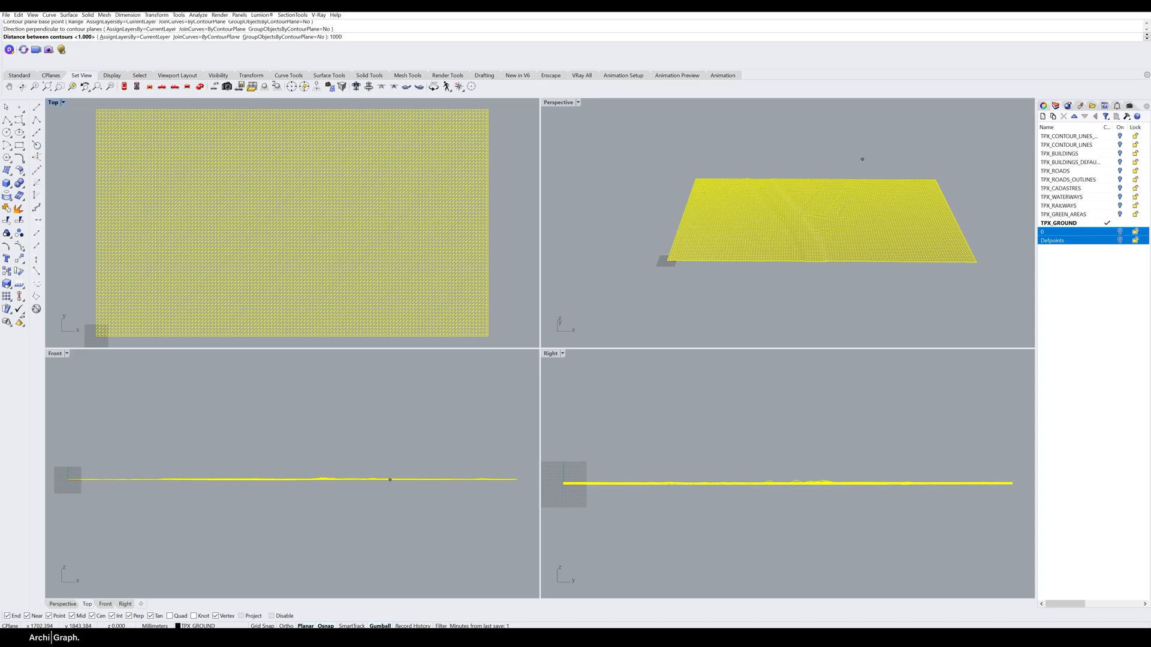
mouse_move(388, 38)
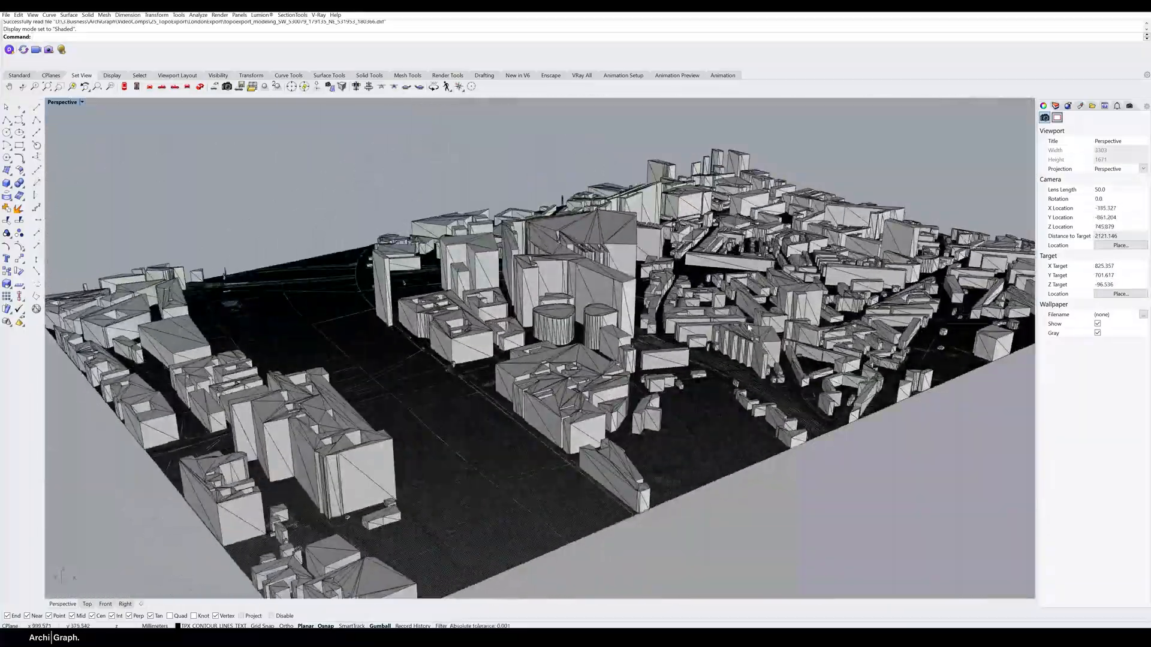
Switch the Perspective viewport to Arctic display mode and orbit along a street of buildings
click(82, 102)
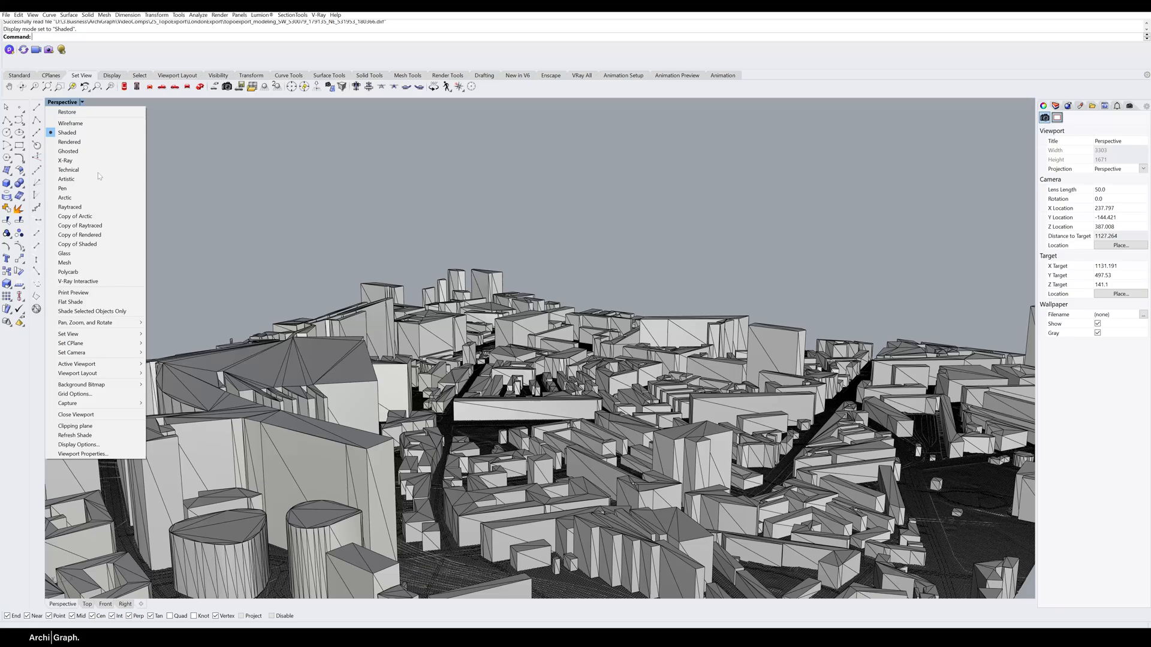
click(65, 197)
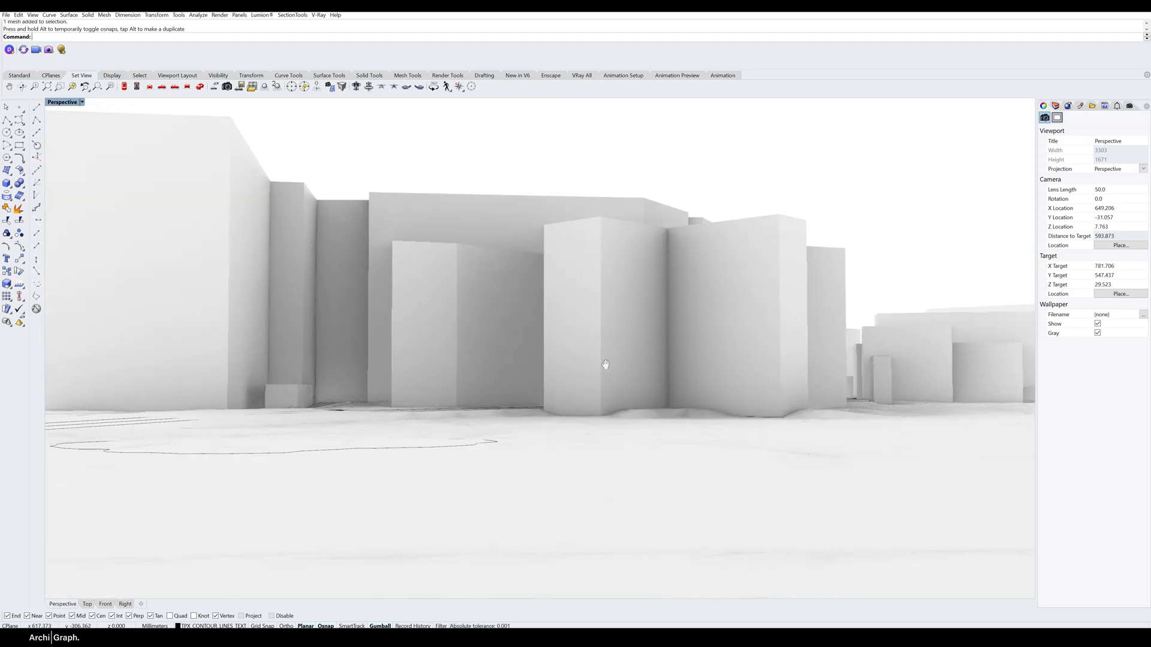
drag(605, 365, 347, 389)
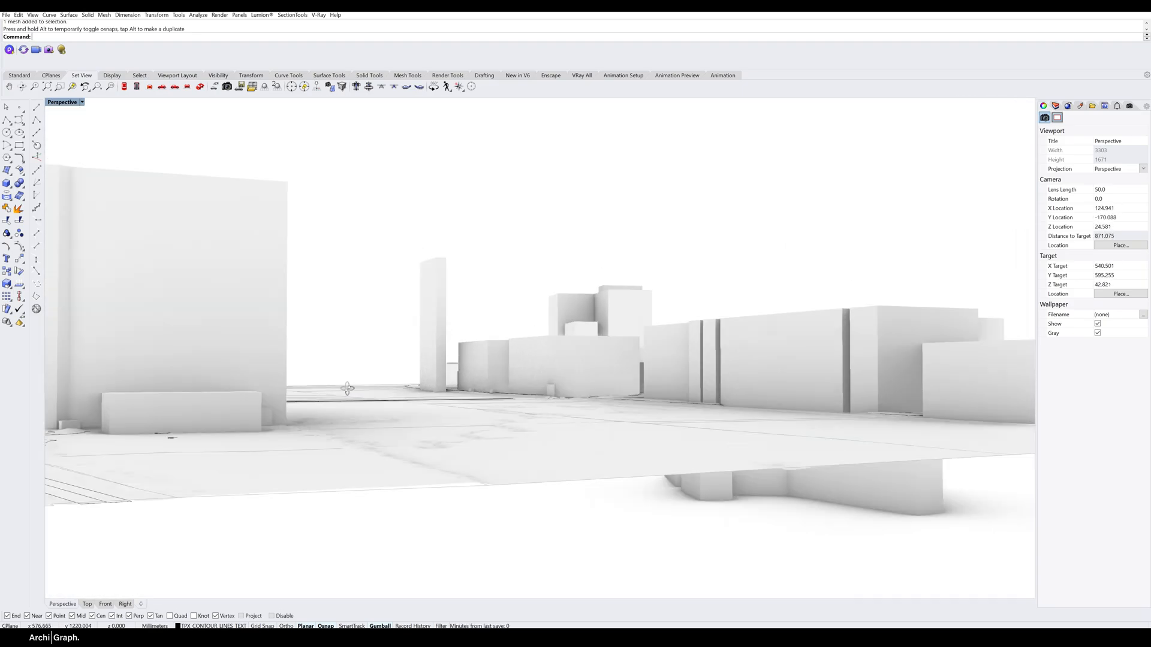